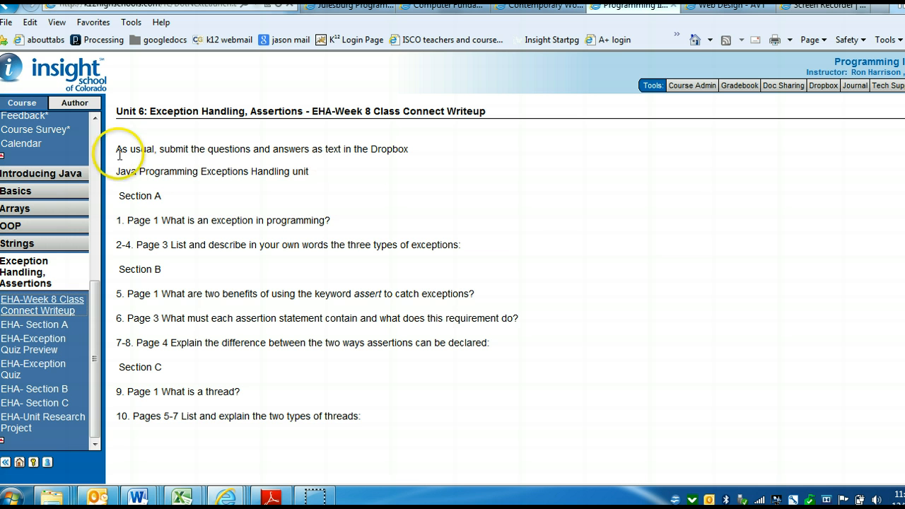
# Step: Highlight all ten Section A and B writeup questions, then clear the highlight
pyautogui.moveTo(118, 148); pyautogui.dragTo(256, 360)
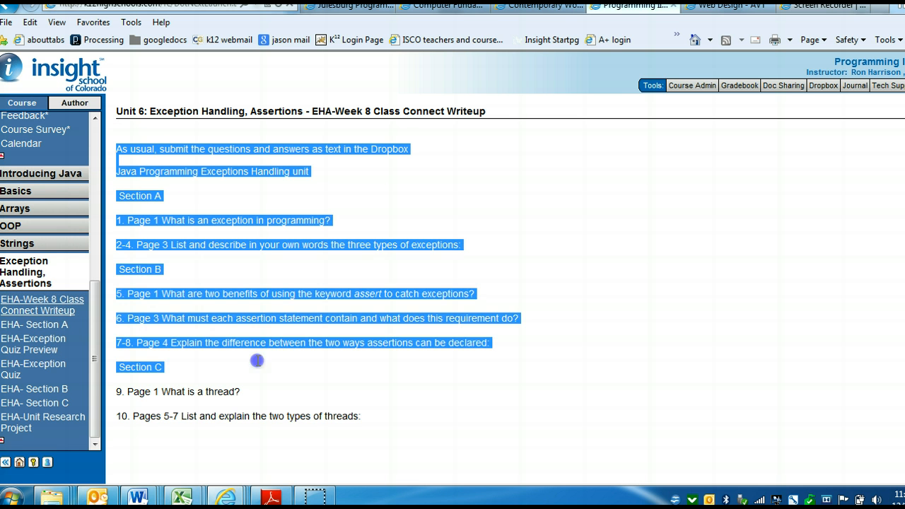
pyautogui.moveTo(257, 360); pyautogui.dragTo(367, 421)
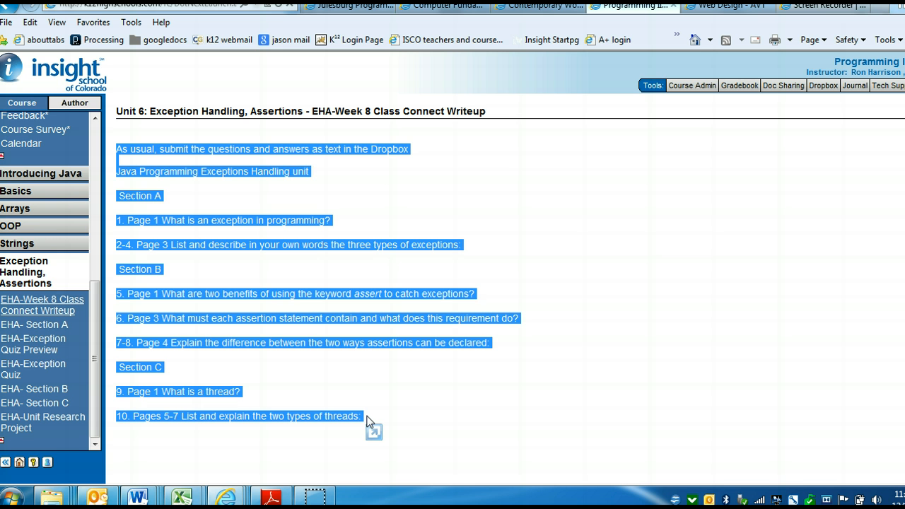
pyautogui.moveTo(219, 274)
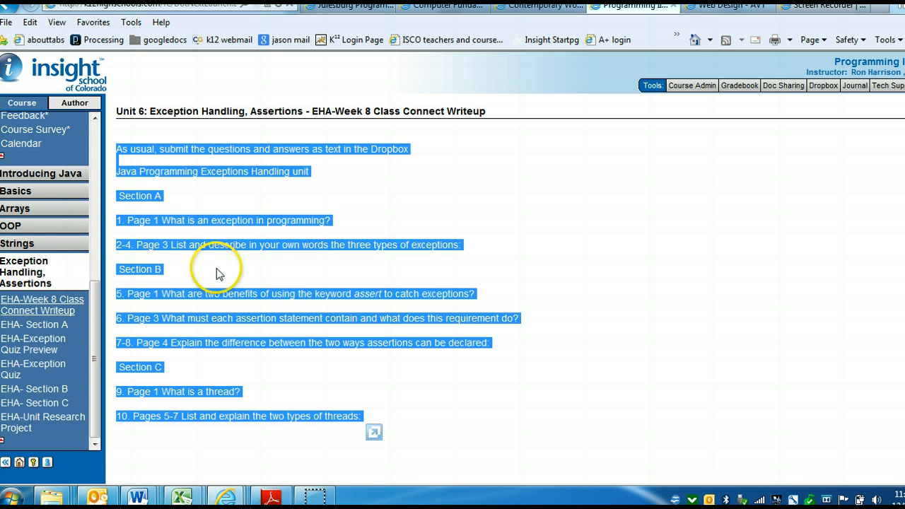
pyautogui.click(144, 227)
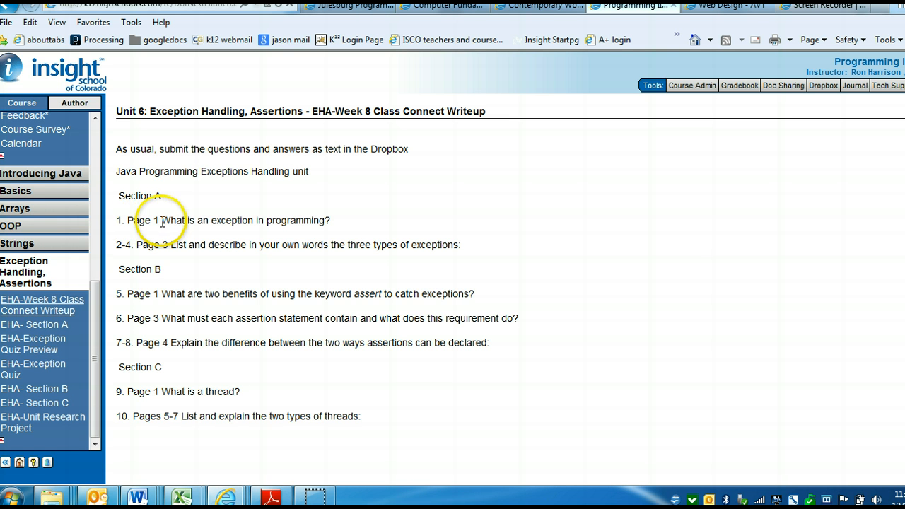
pyautogui.moveTo(157, 272)
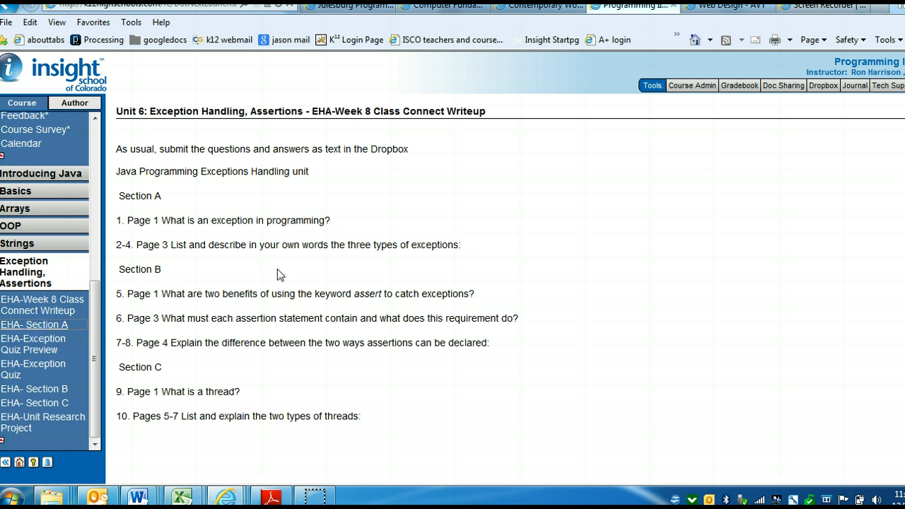
# Step: Open Section A's introduction and highlight its sentence defining an exception
pyautogui.click(34, 325)
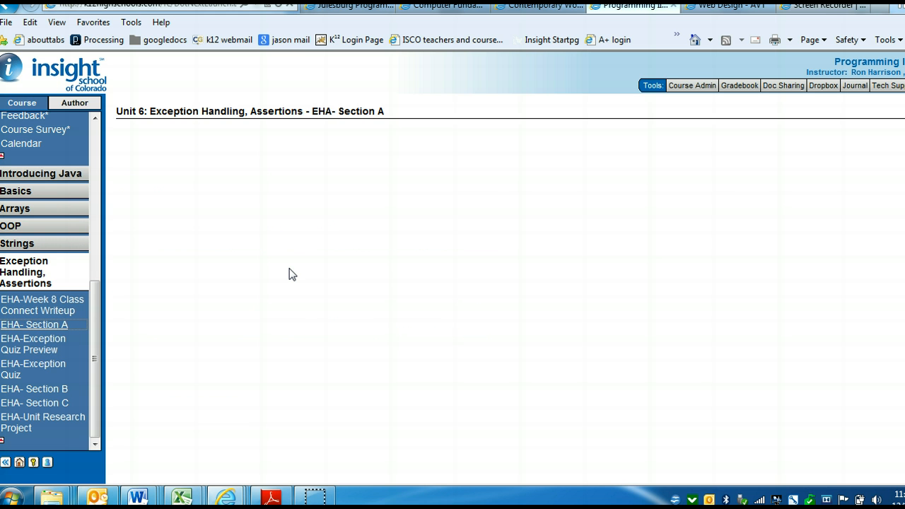
pyautogui.click(34, 324)
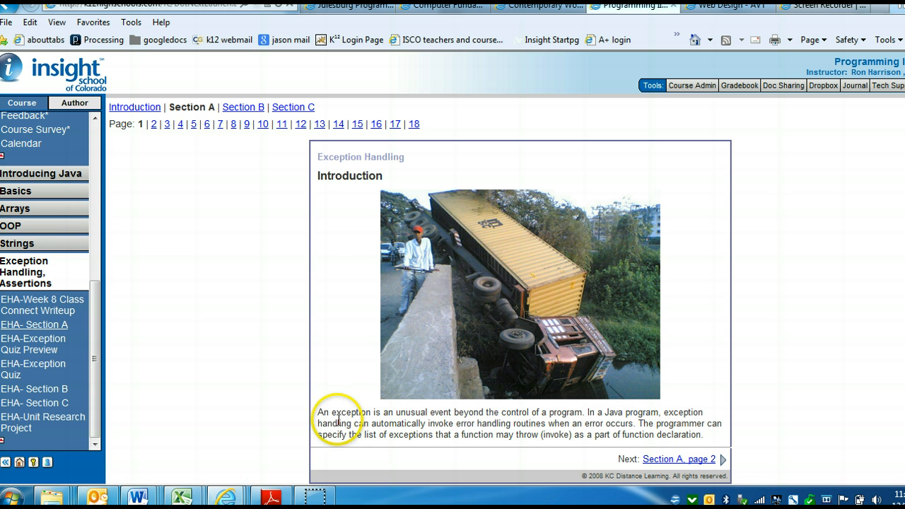
pyautogui.moveTo(318, 412); pyautogui.dragTo(488, 412)
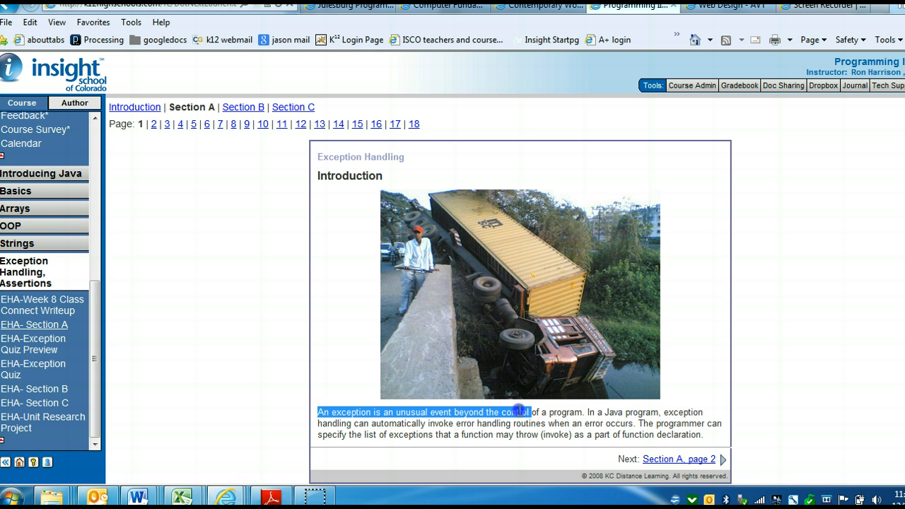
pyautogui.moveTo(520, 411); pyautogui.dragTo(579, 412)
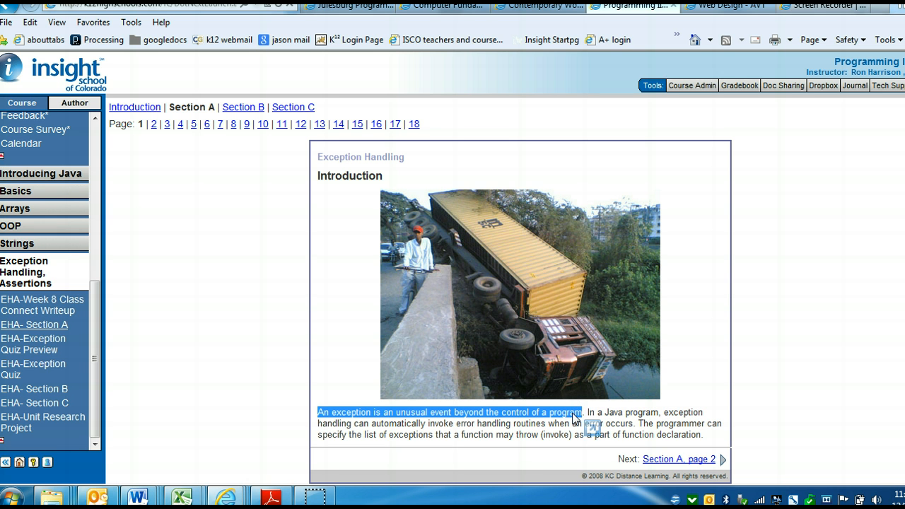
pyautogui.moveTo(516, 417)
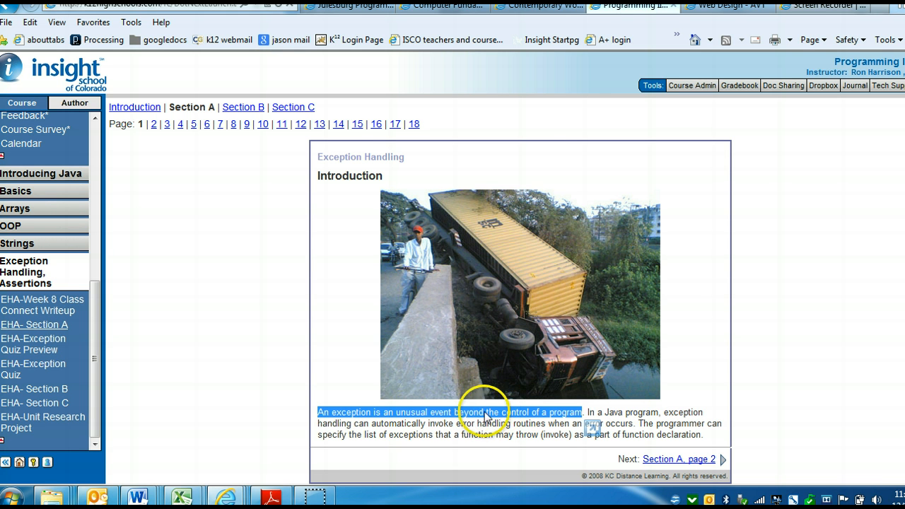
pyautogui.moveTo(410, 420)
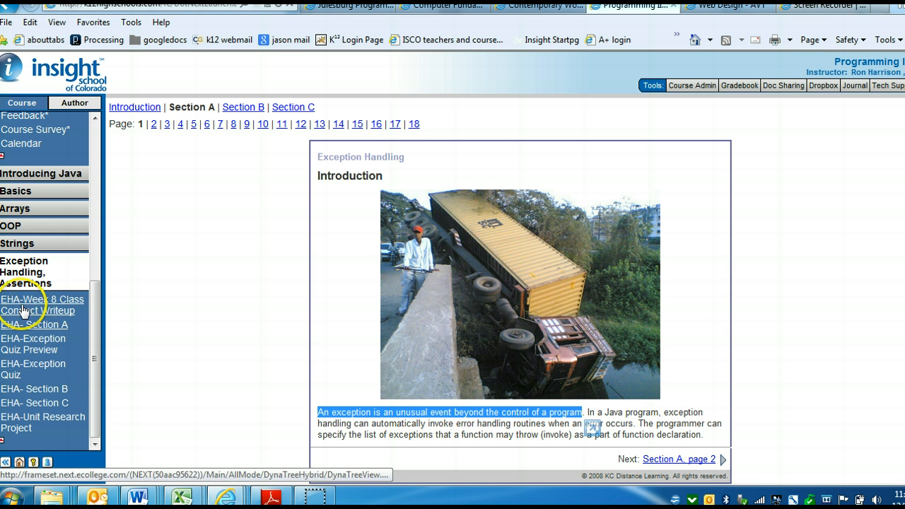
pyautogui.click(42, 304)
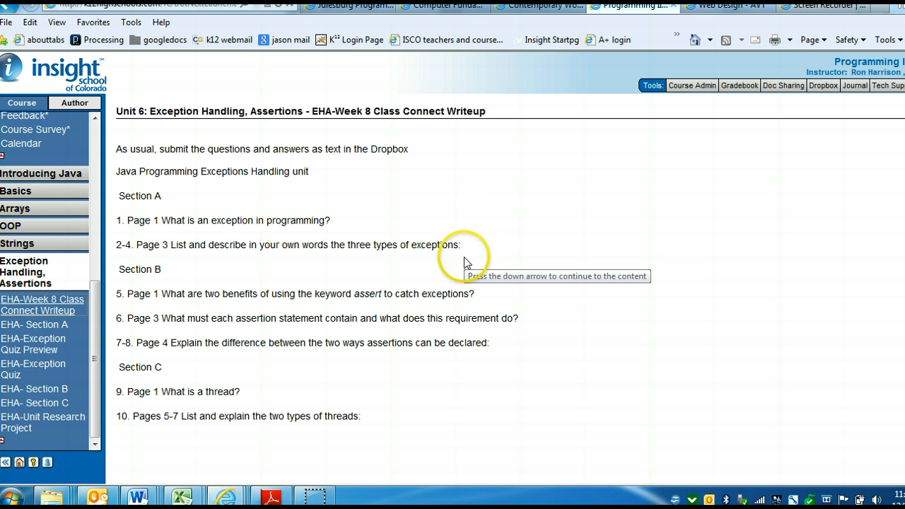
pyautogui.moveTo(170, 247)
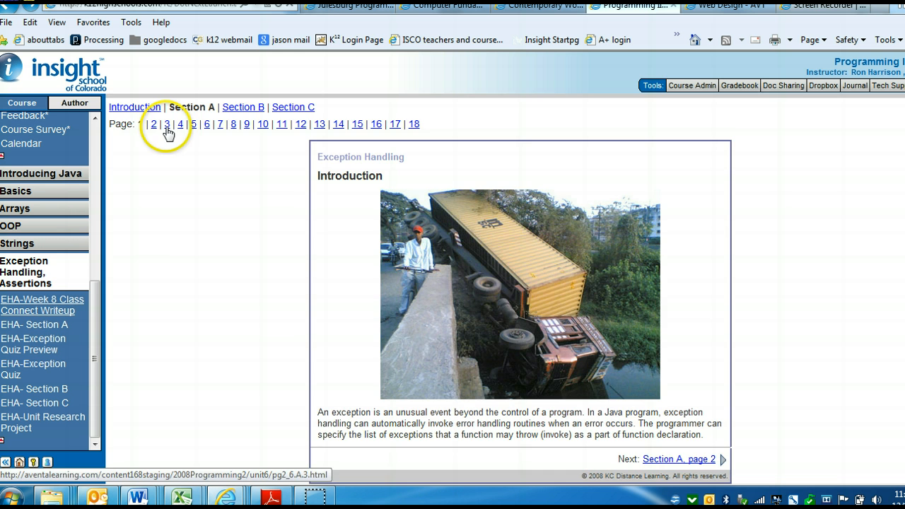
# Step: Open Section A page 3, Types of Errors, and highlight the 'Compile-time error' term
pyautogui.click(168, 124)
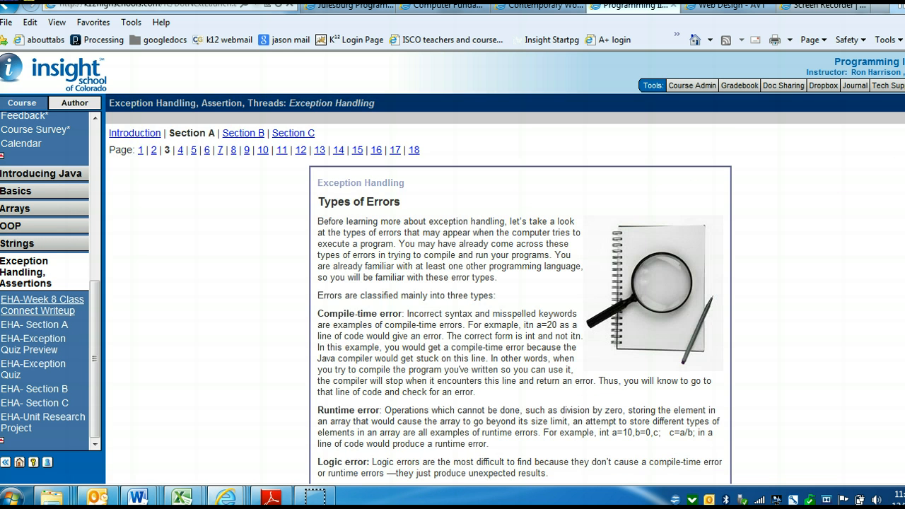
pyautogui.scroll(-3)
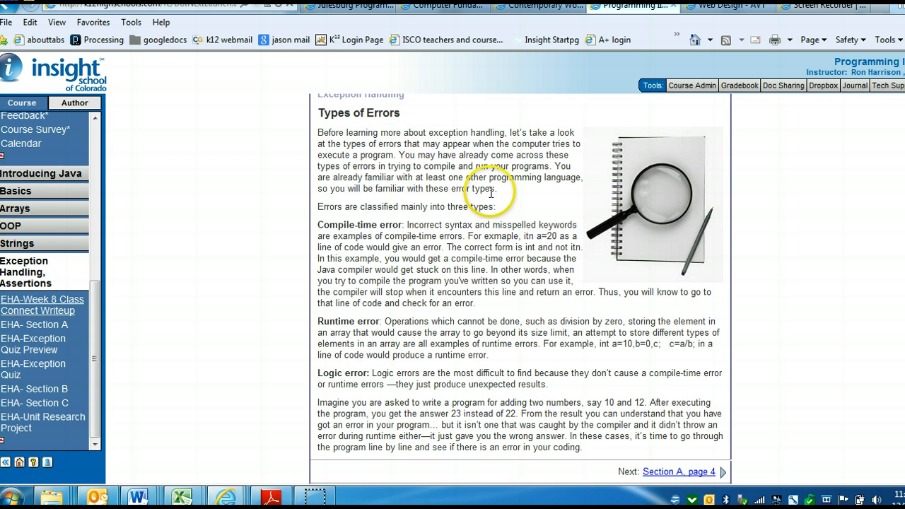
pyautogui.moveTo(388, 203)
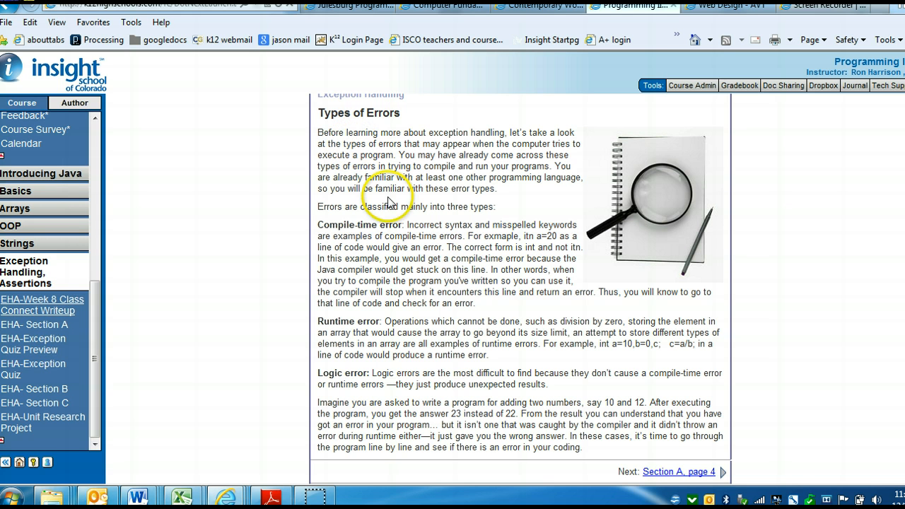
pyautogui.moveTo(319, 224)
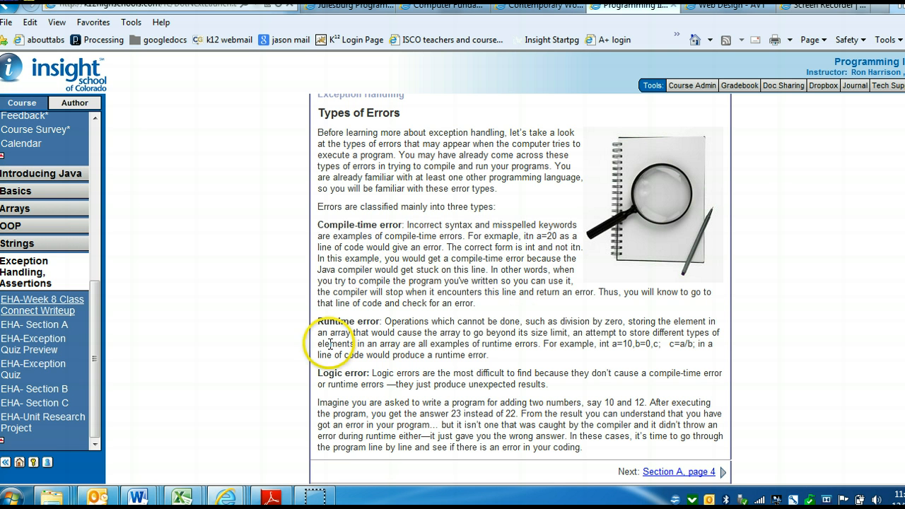
pyautogui.doubleClick(347, 321)
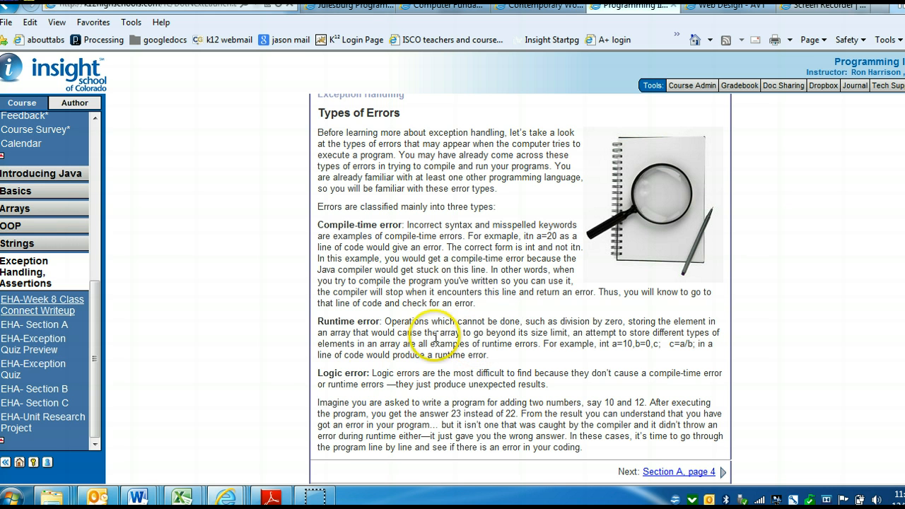
pyautogui.moveTo(380, 374)
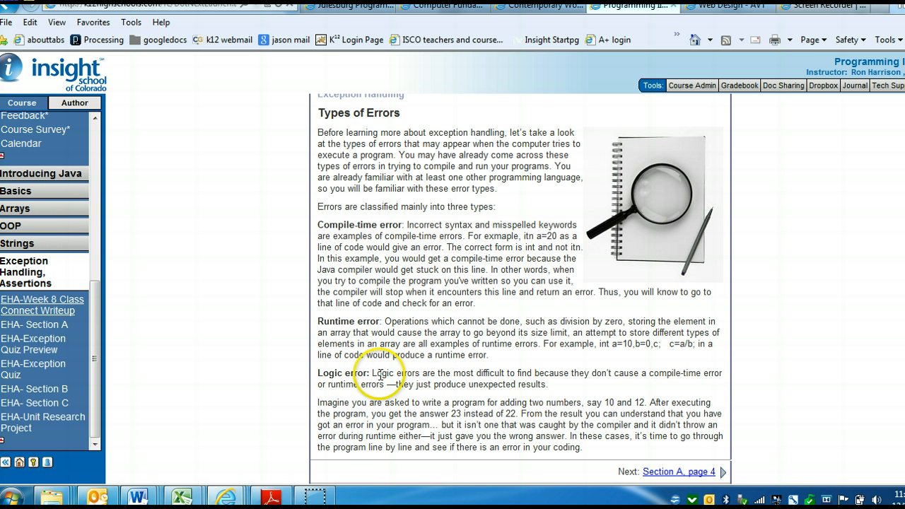
pyautogui.moveTo(159, 249)
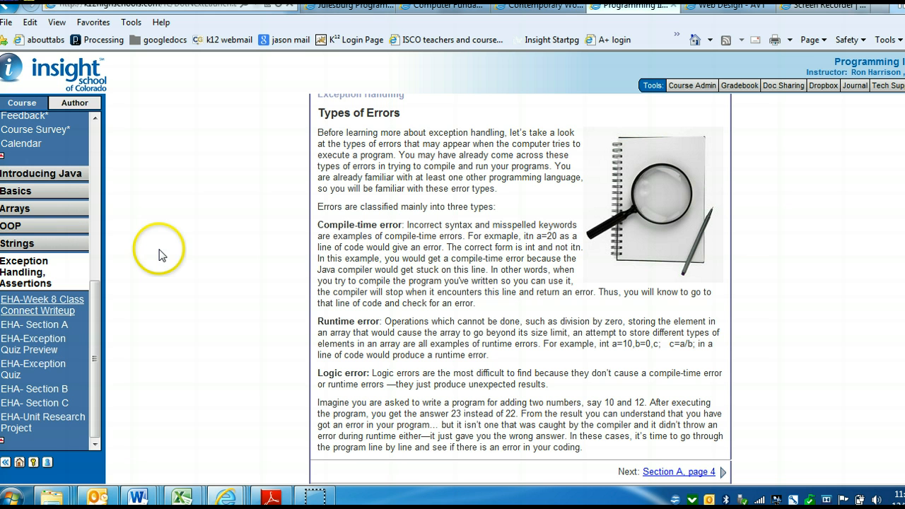
pyautogui.moveTo(352, 262)
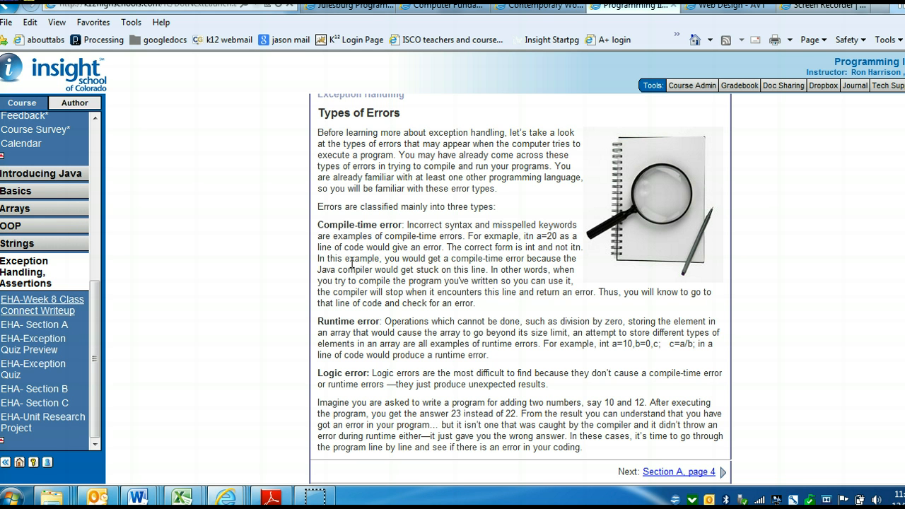
pyautogui.moveTo(317, 226)
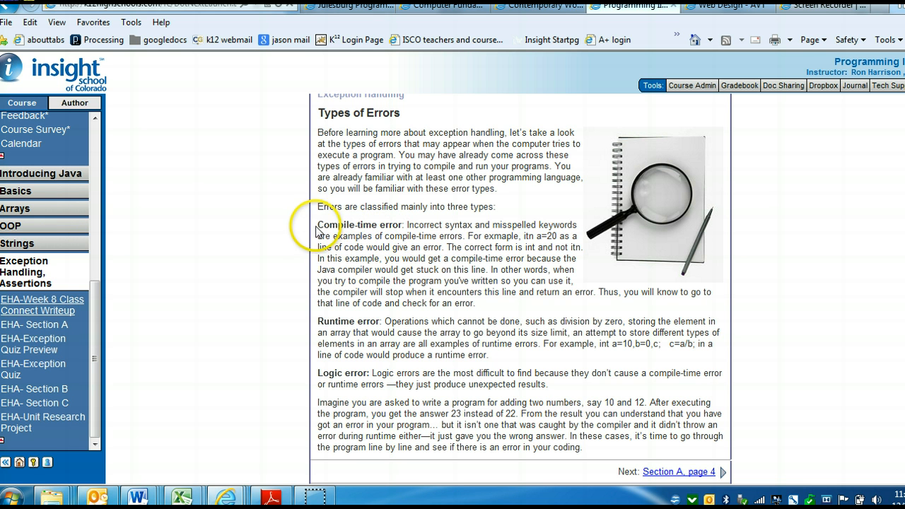
pyautogui.moveTo(316, 225); pyautogui.dragTo(596, 451)
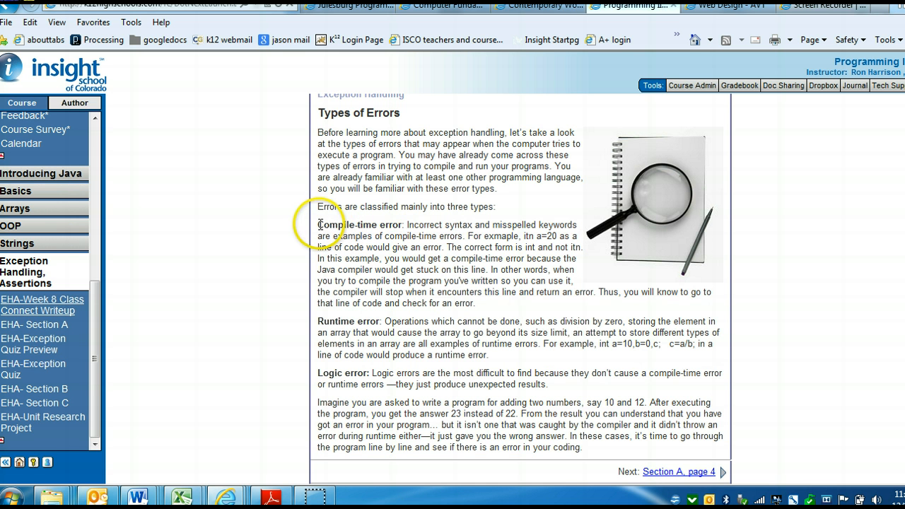
pyautogui.doubleClick(357, 225)
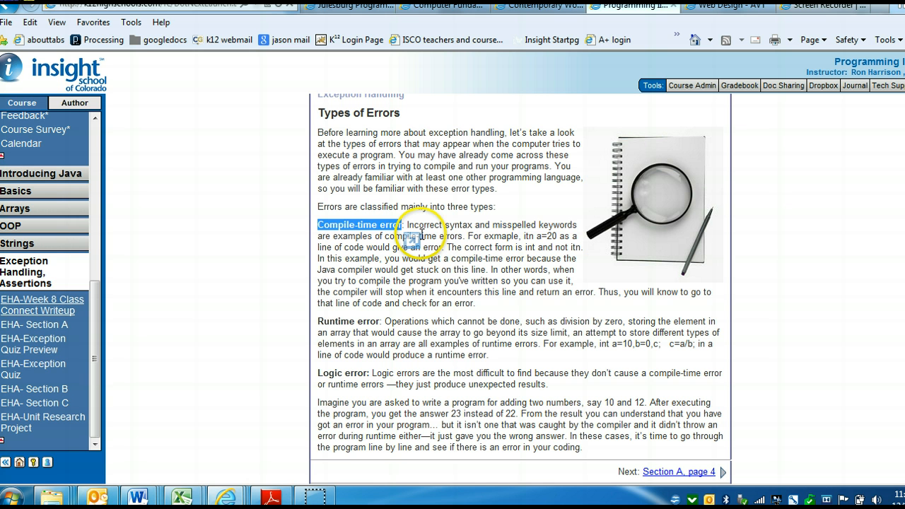
pyautogui.moveTo(221, 292)
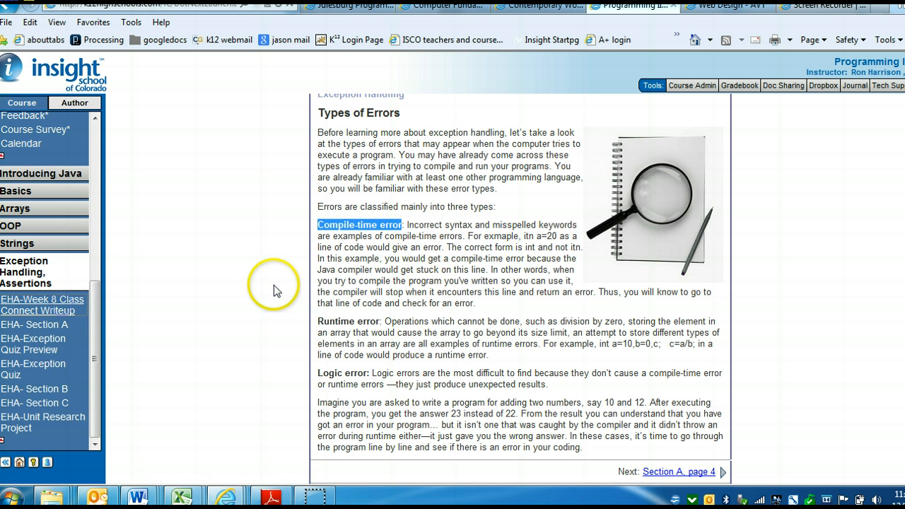
pyautogui.click(43, 305)
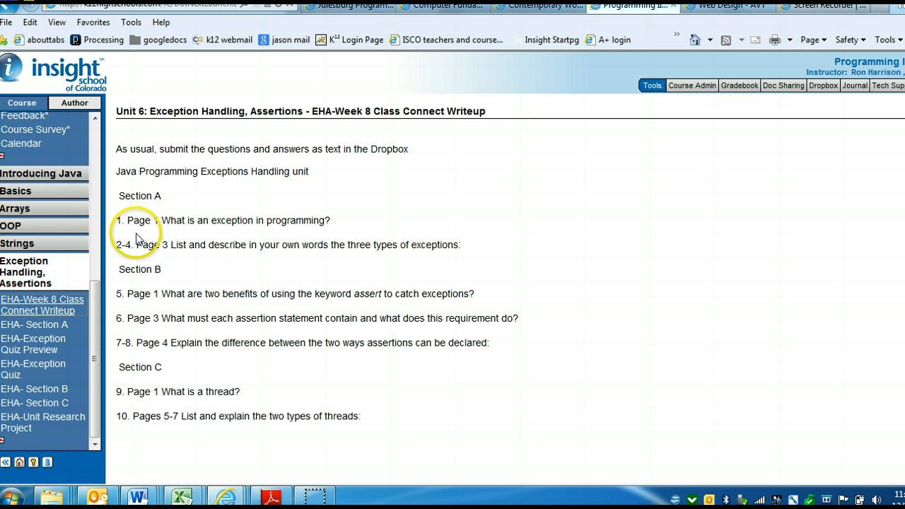
pyautogui.moveTo(134, 245); pyautogui.dragTo(332, 245)
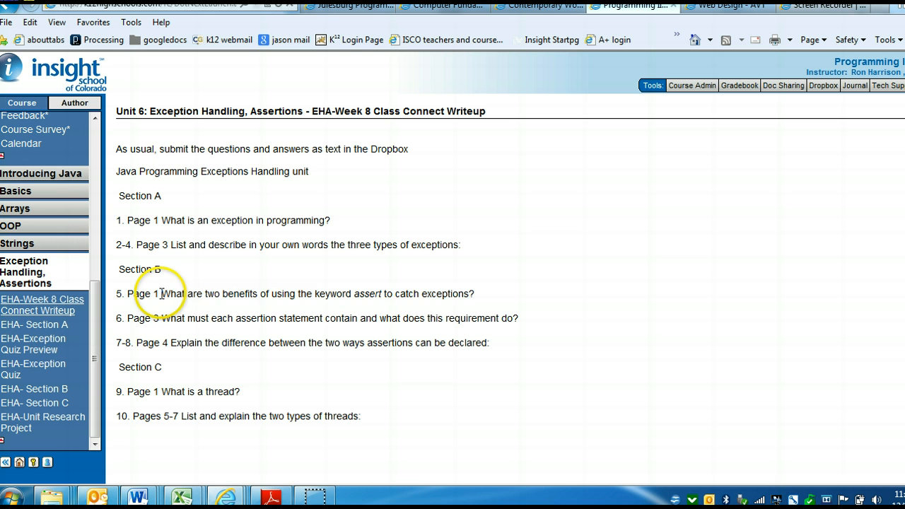
pyautogui.moveTo(162, 293); pyautogui.dragTo(476, 293)
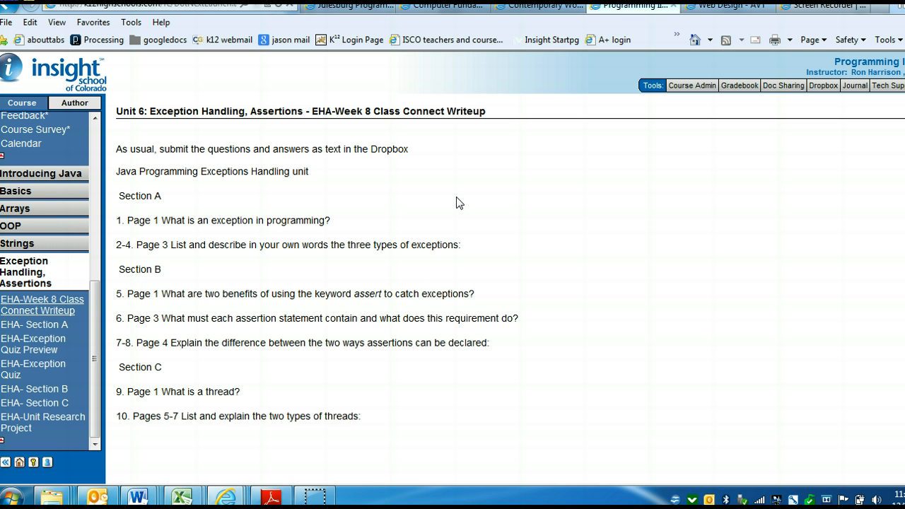
pyautogui.moveTo(90, 327)
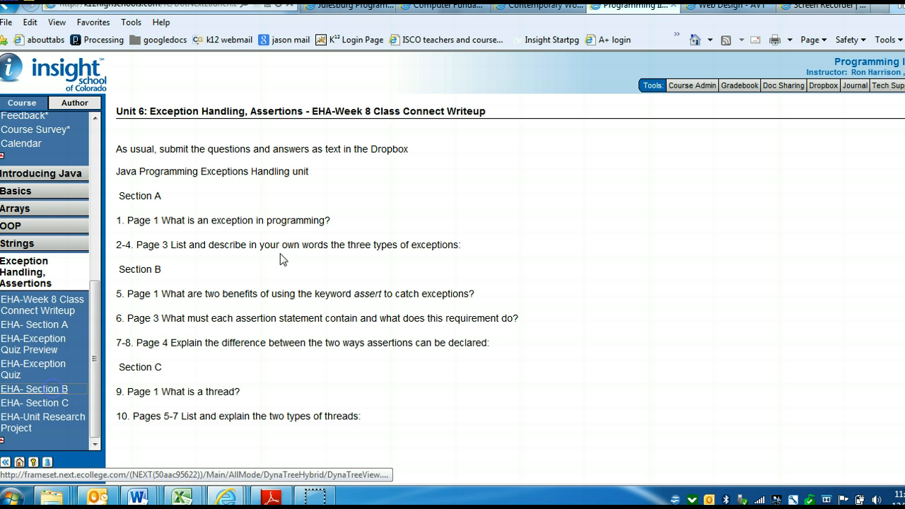
# Step: Open Section B's assertions page and highlight the over-hundred example and both assert benefits
pyautogui.click(33, 389)
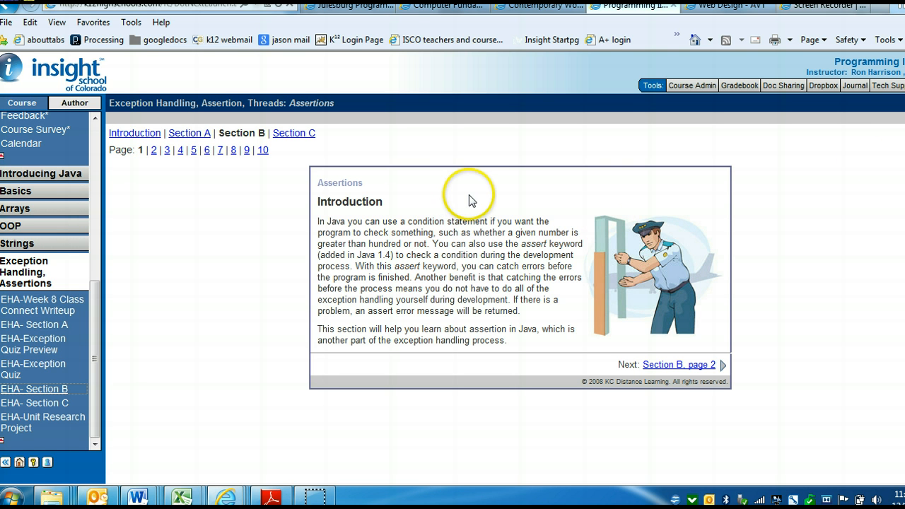
pyautogui.moveTo(446, 221)
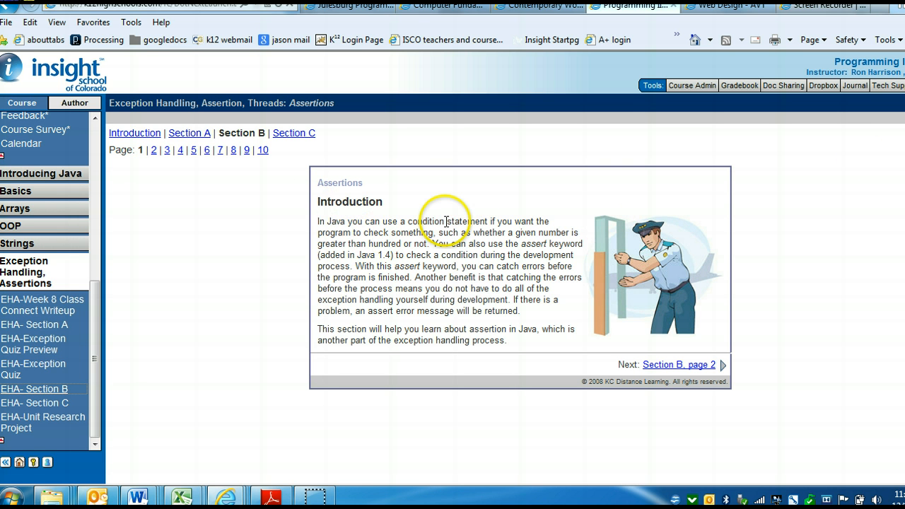
pyautogui.moveTo(431, 237)
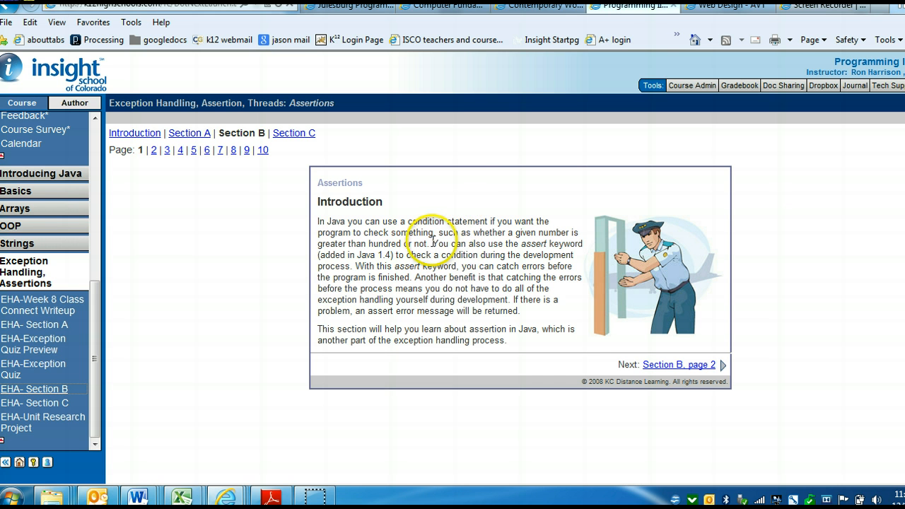
pyautogui.moveTo(539, 232); pyautogui.dragTo(427, 243)
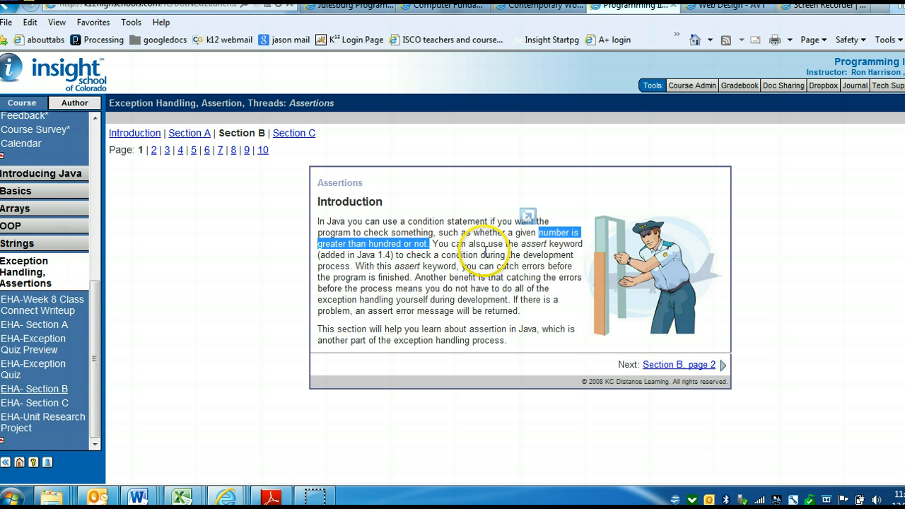
pyautogui.moveTo(399, 276)
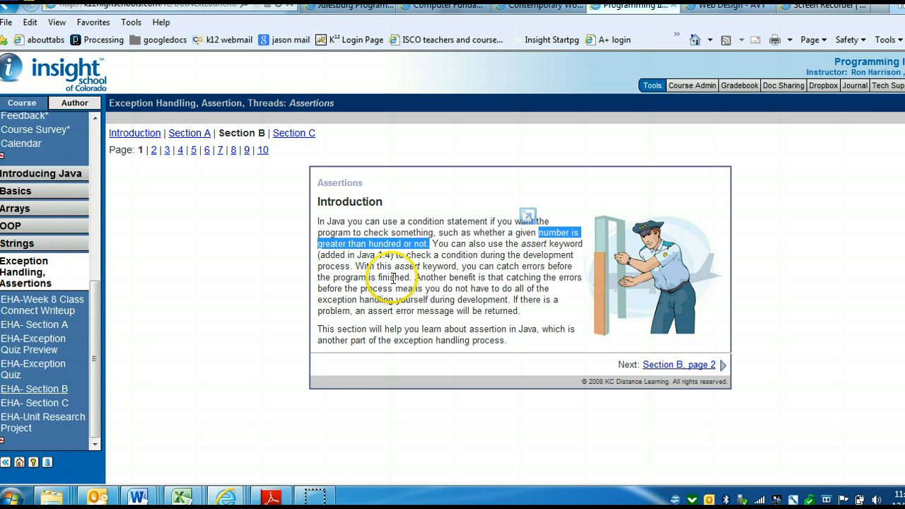
pyautogui.moveTo(477, 267)
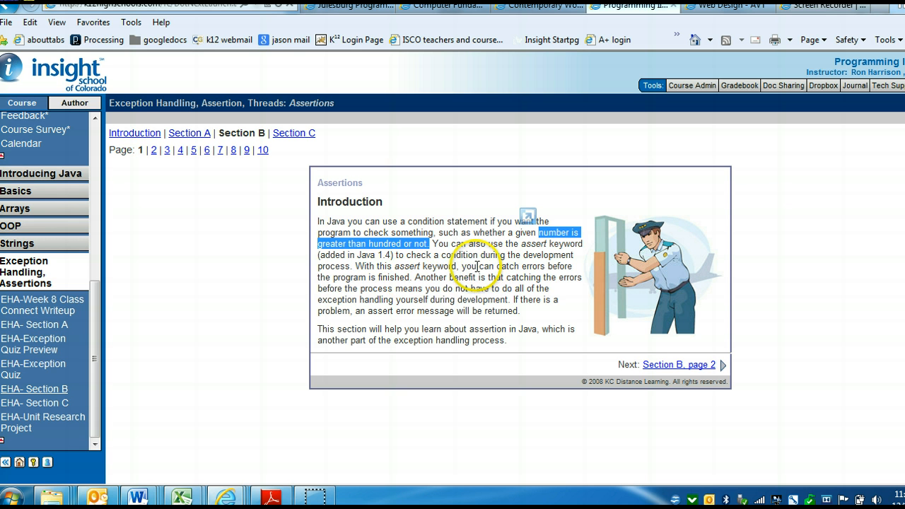
pyautogui.moveTo(460, 266); pyautogui.dragTo(410, 277)
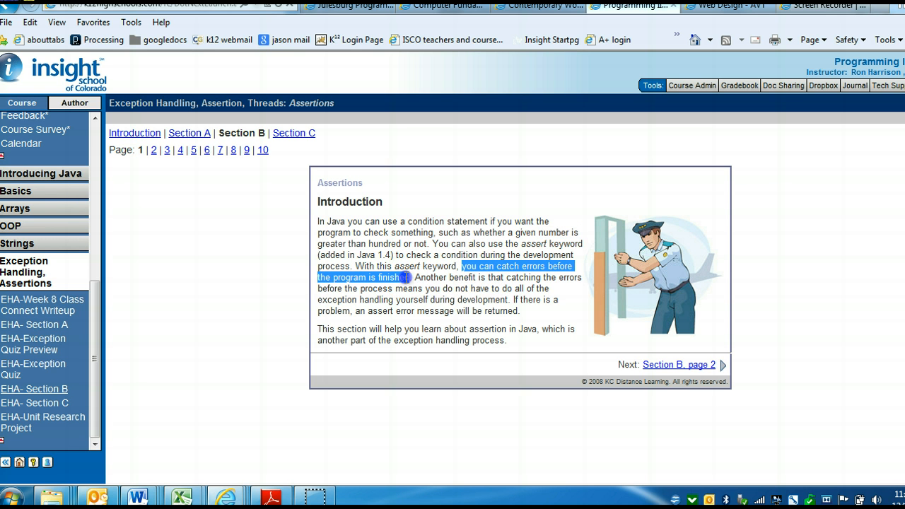
pyautogui.click(501, 278)
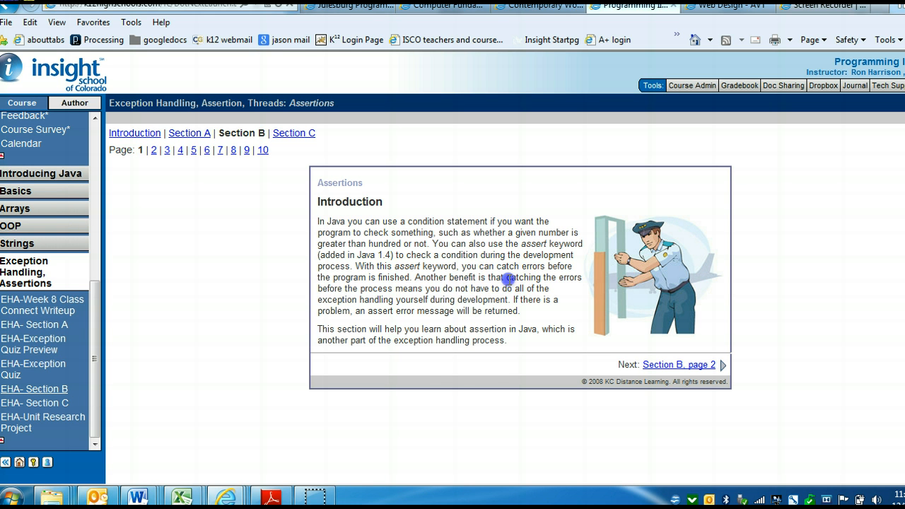
pyautogui.moveTo(506, 277); pyautogui.dragTo(557, 289)
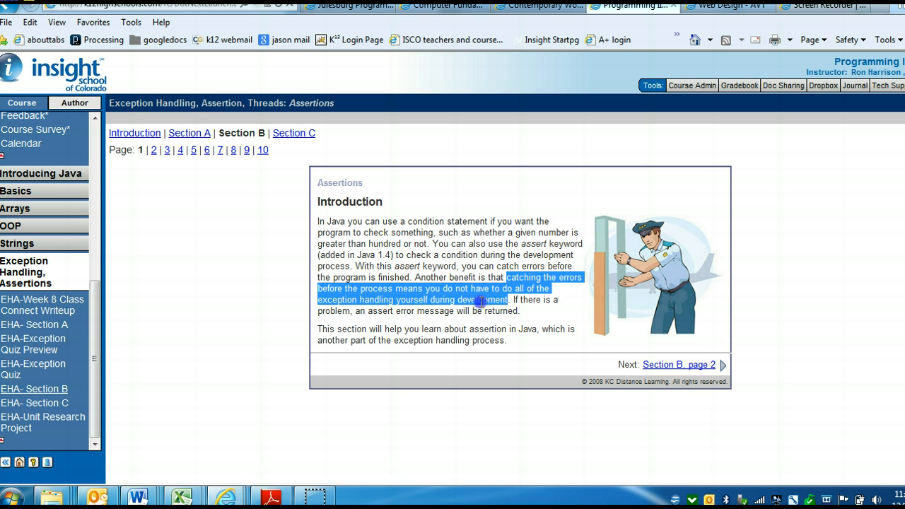
pyautogui.click(501, 299)
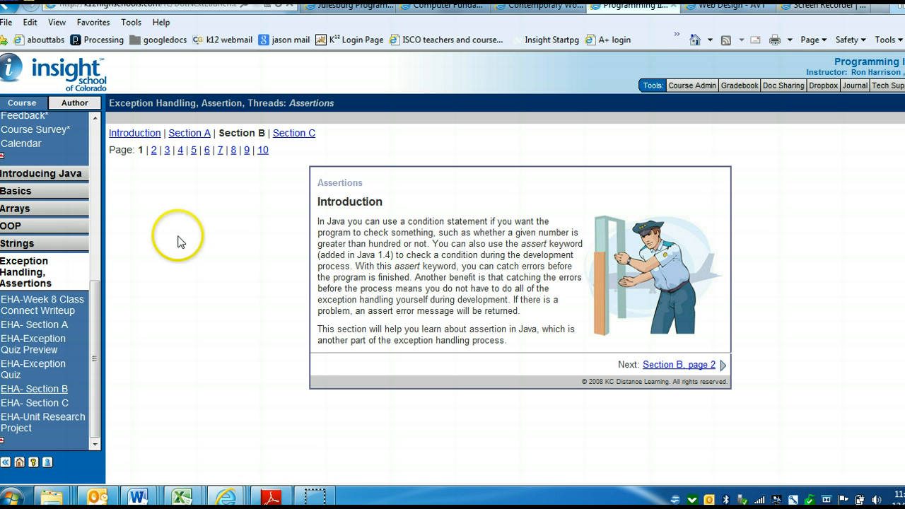
pyautogui.moveTo(42, 304)
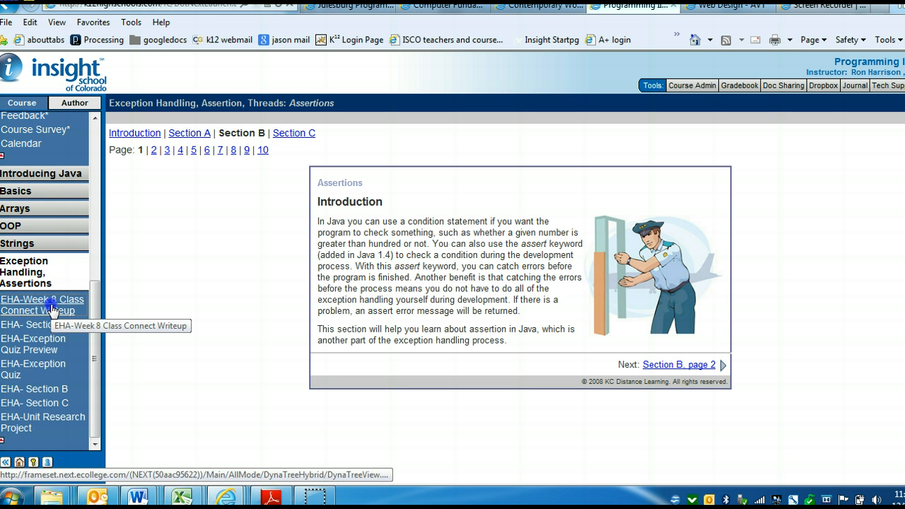
# Step: Revisit the Week 8 writeup questions, highlight a line, then reload Section B
pyautogui.click(42, 304)
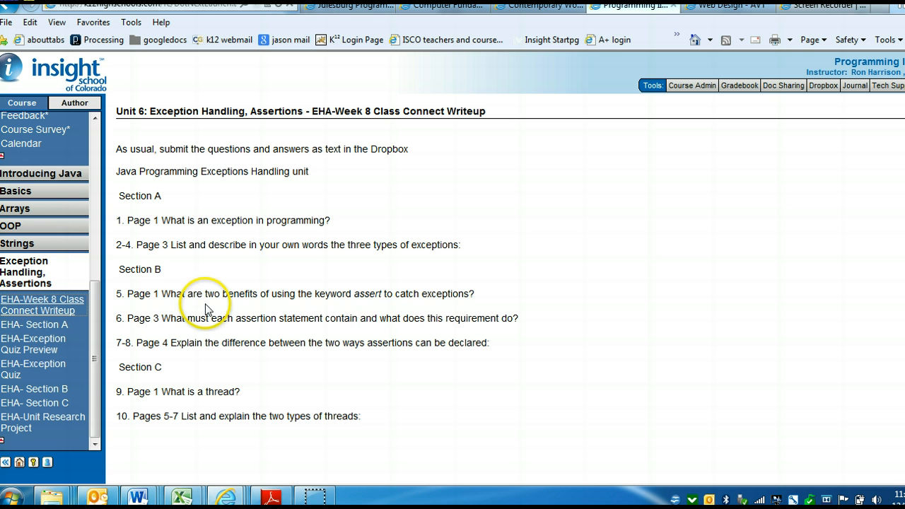
pyautogui.moveTo(161, 317); pyautogui.dragTo(359, 317)
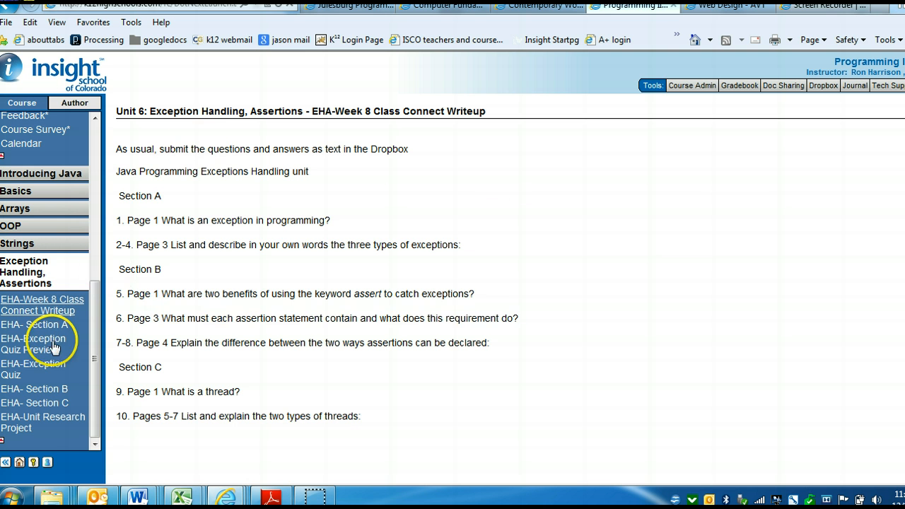
pyautogui.click(33, 388)
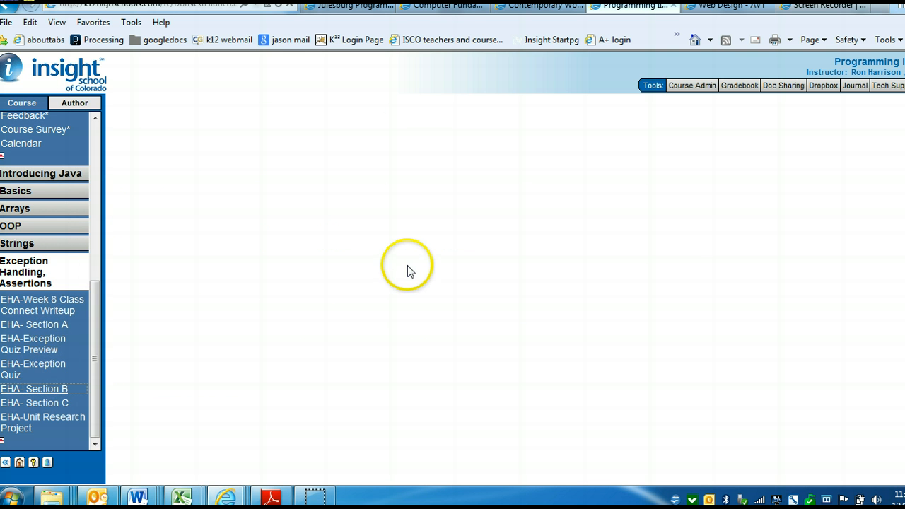
# Step: Read Section B page 3, Why Use Assertion, highlighting lines, then return to the questions
pyautogui.click(33, 389)
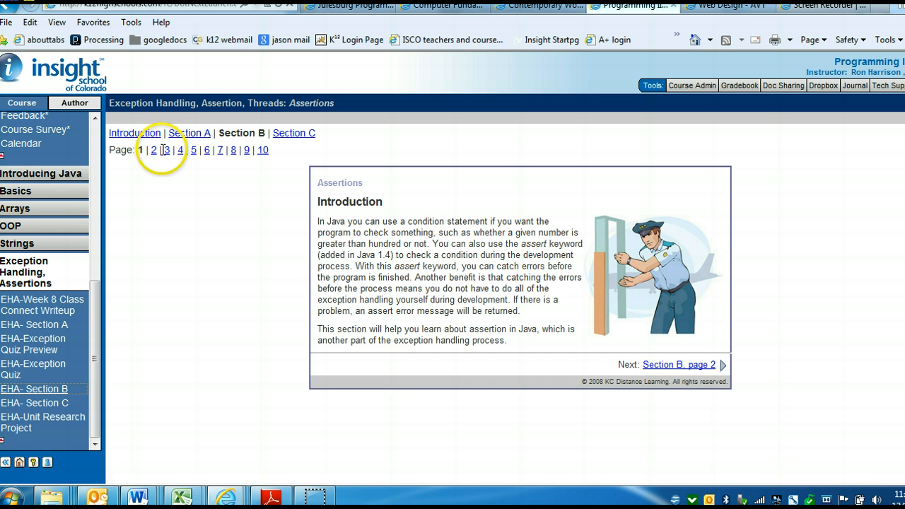
pyautogui.click(166, 149)
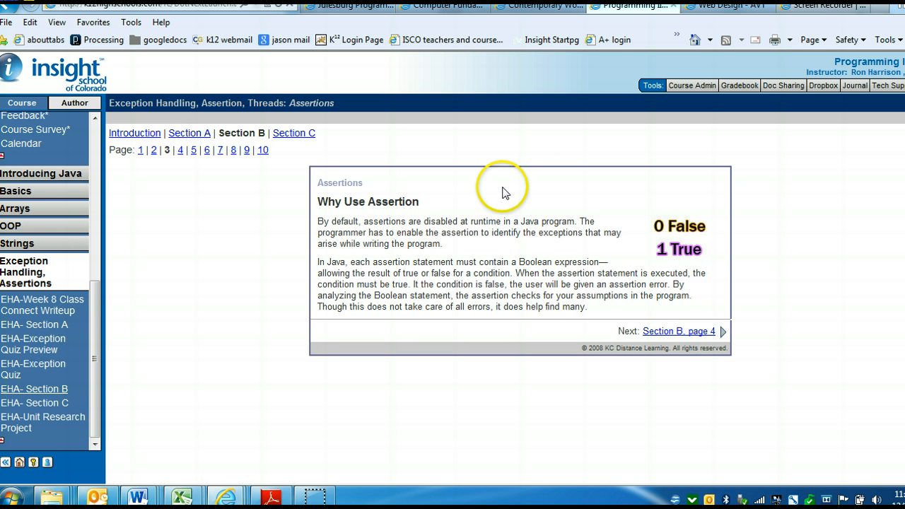
pyautogui.moveTo(558, 186)
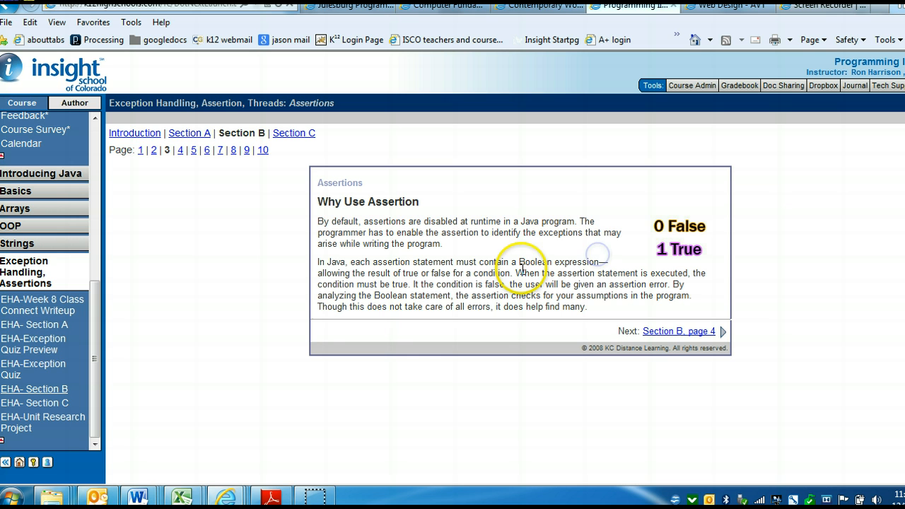
pyautogui.moveTo(348, 275)
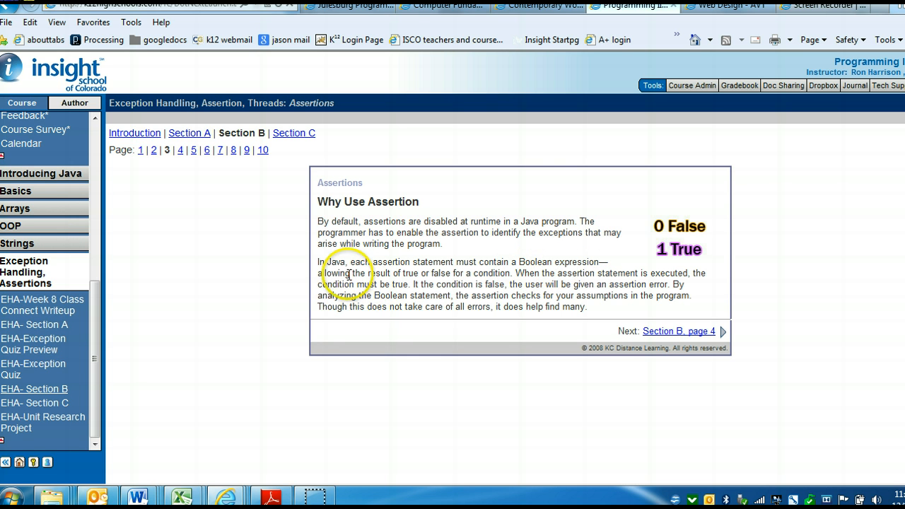
pyautogui.moveTo(316, 273); pyautogui.dragTo(477, 273)
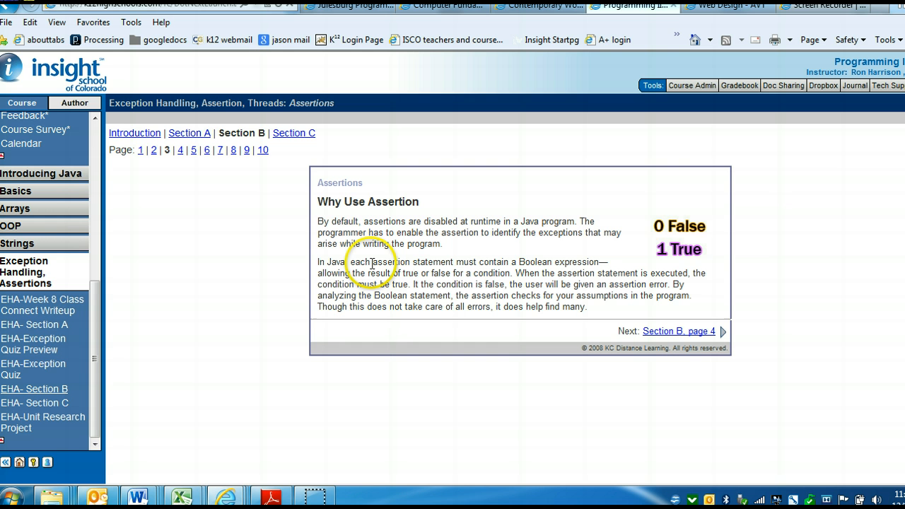
pyautogui.moveTo(493, 260)
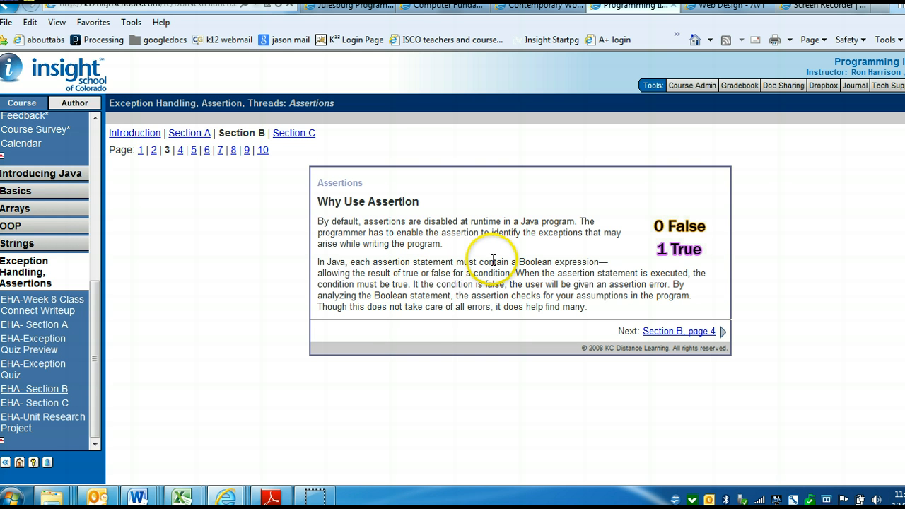
pyautogui.moveTo(596, 265)
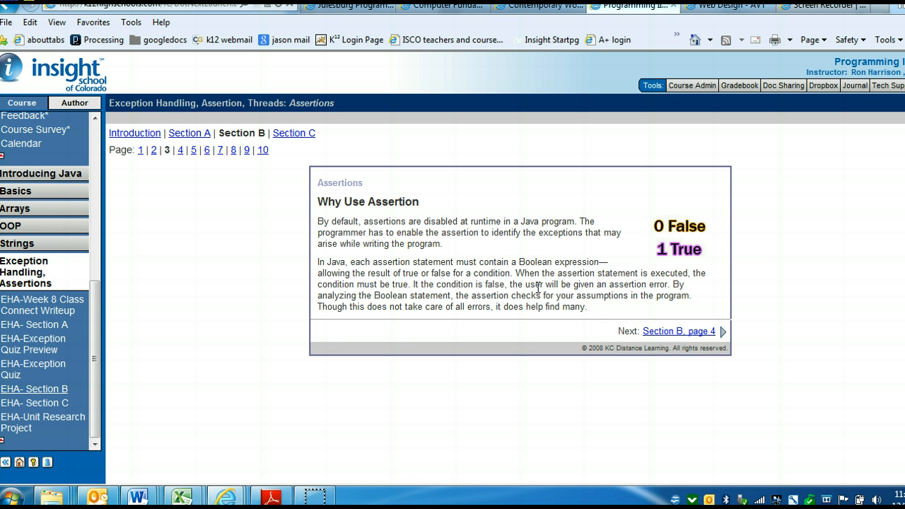
pyautogui.moveTo(441, 287)
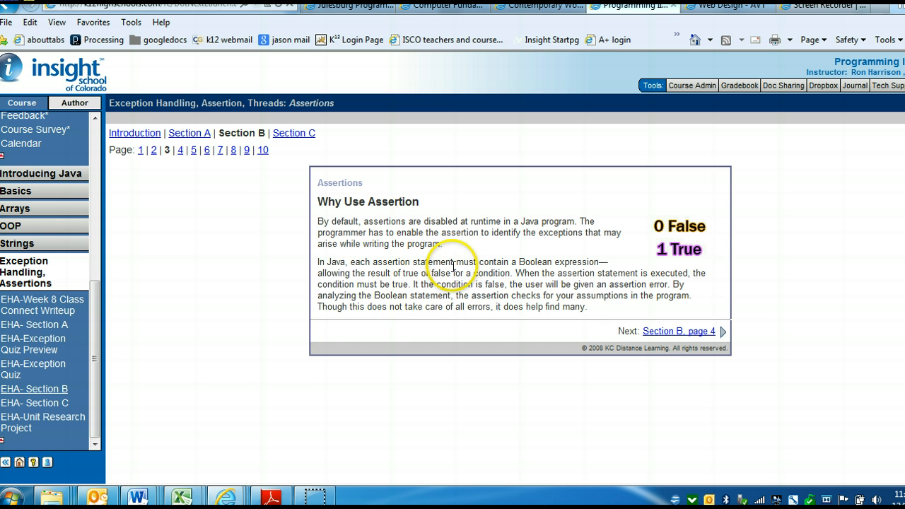
pyautogui.moveTo(478, 274)
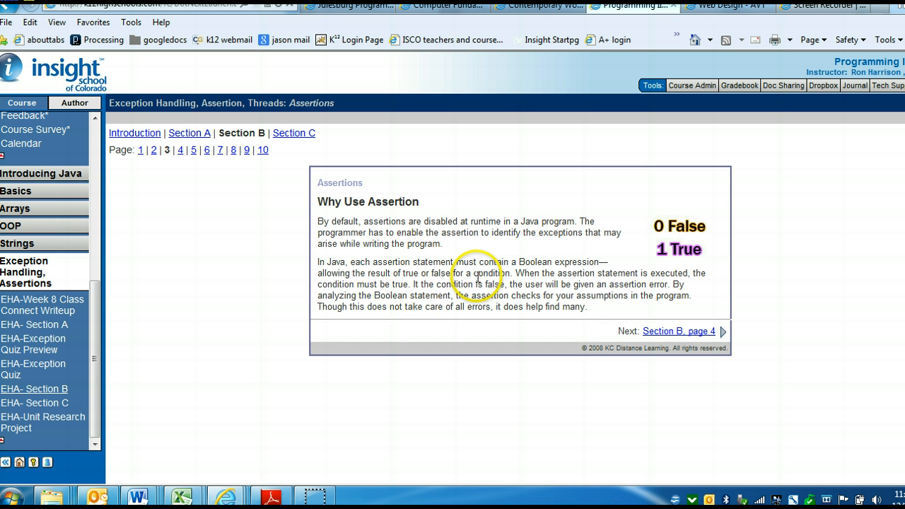
pyautogui.moveTo(368, 274); pyautogui.dragTo(499, 273)
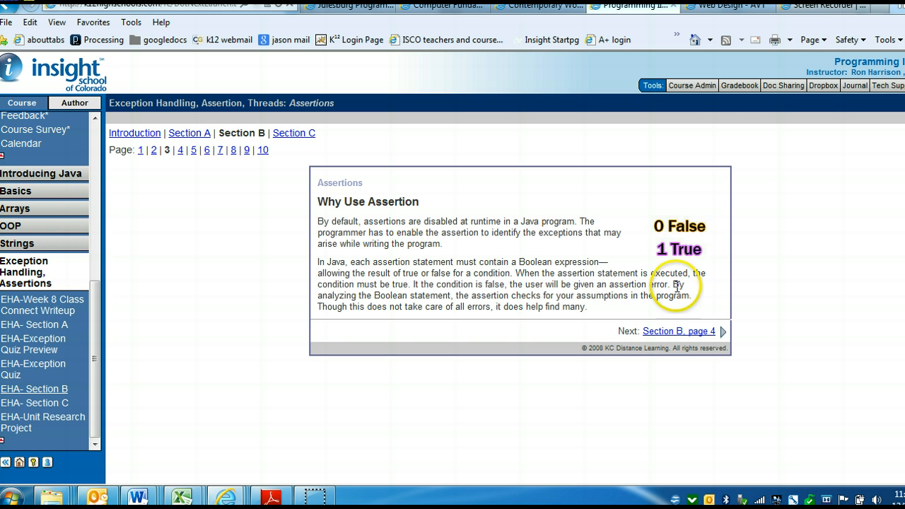
pyautogui.moveTo(631, 309)
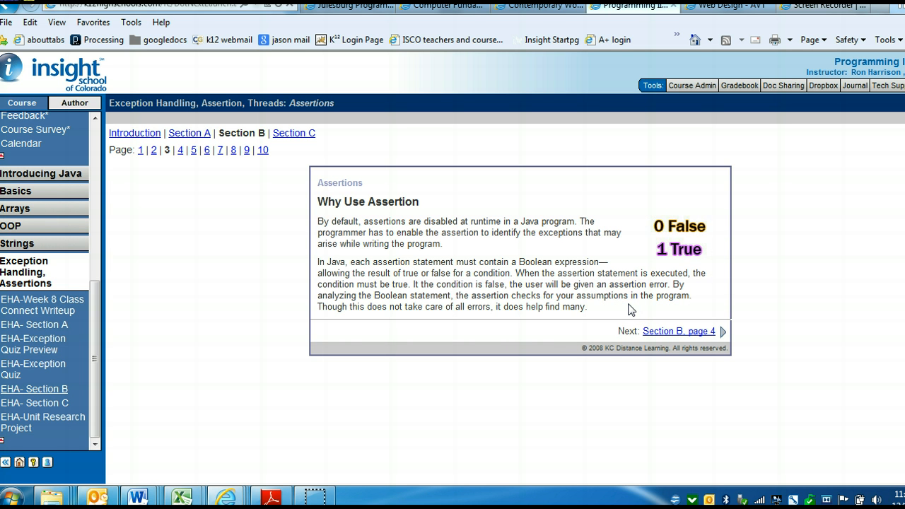
pyautogui.moveTo(513, 251)
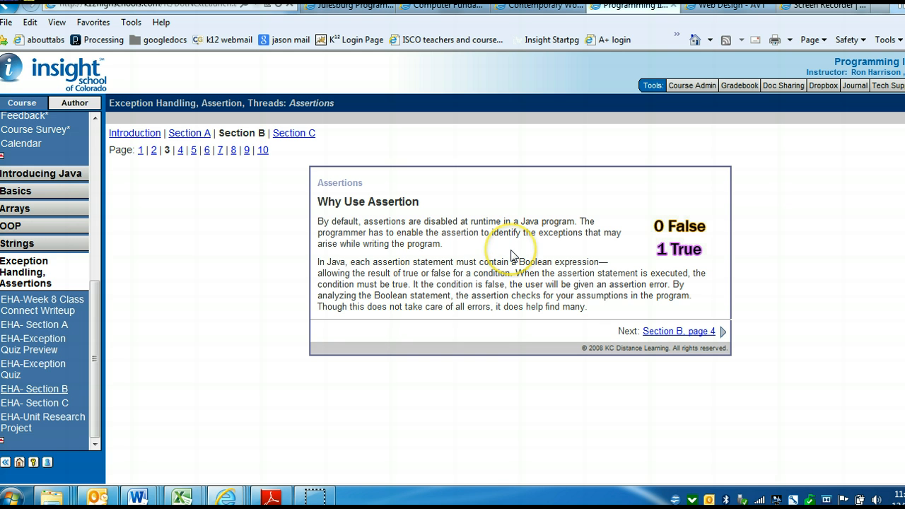
pyautogui.moveTo(314, 295)
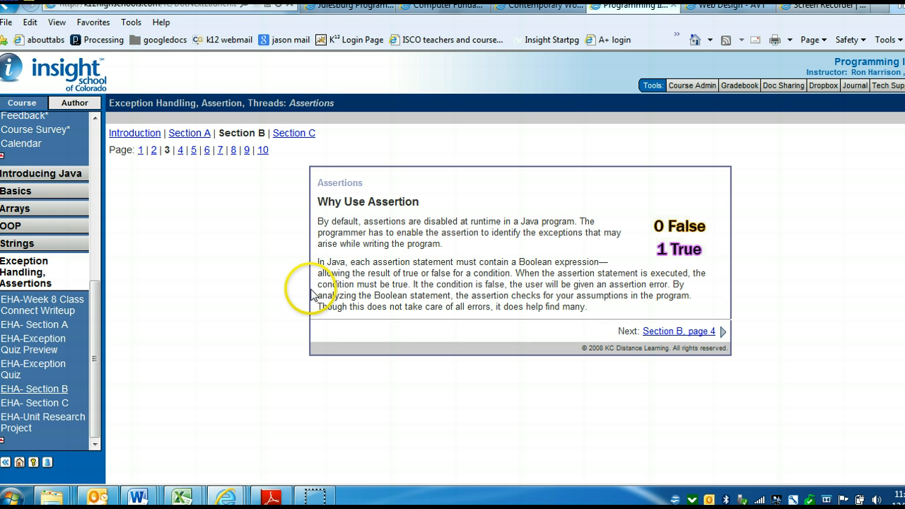
pyautogui.moveTo(338, 267)
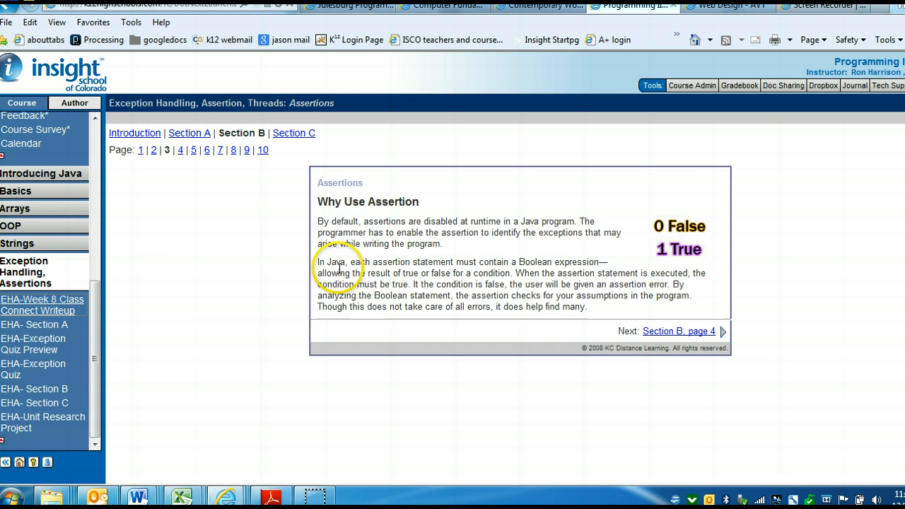
pyautogui.click(42, 304)
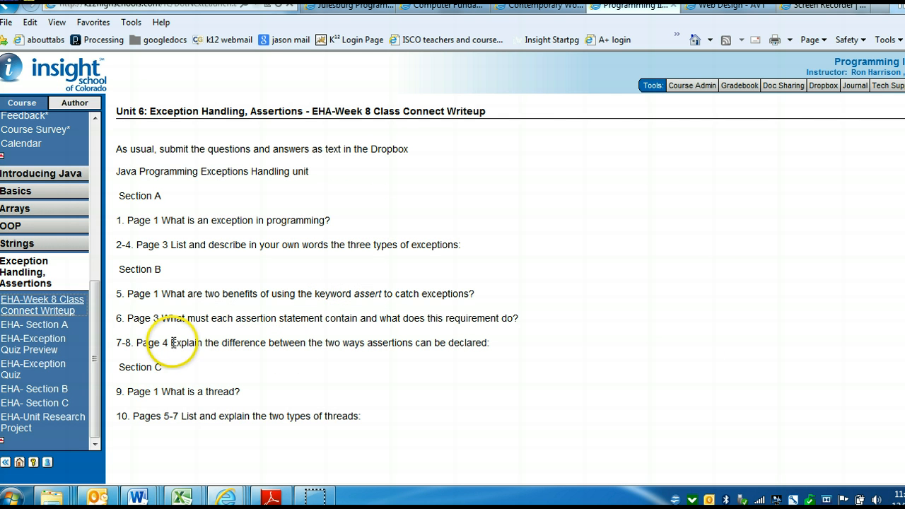
# Step: Highlight a line, then open Section B page 4, Declaring Assertion
pyautogui.moveTo(171, 342); pyautogui.dragTo(338, 342)
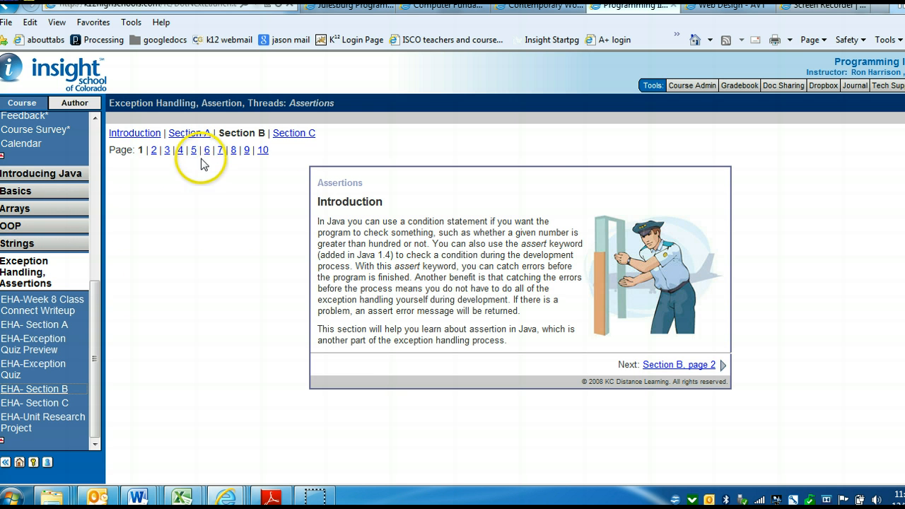
pyautogui.click(179, 150)
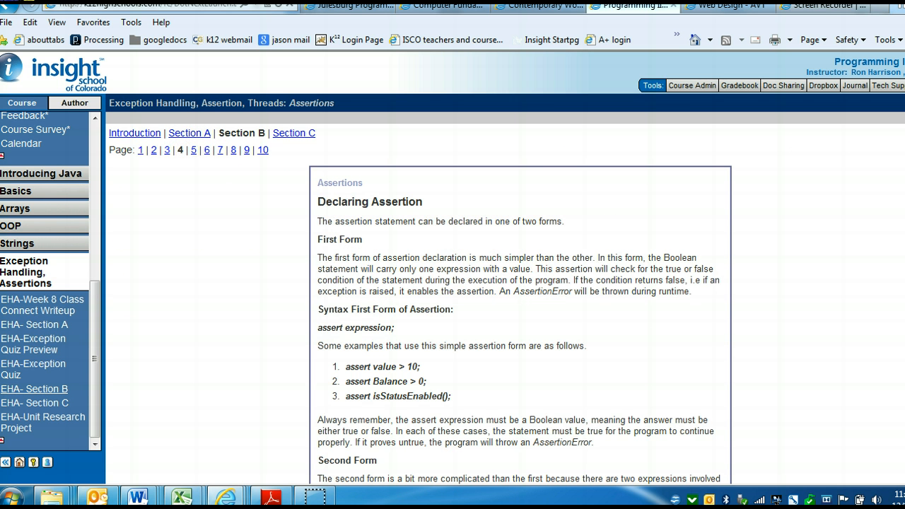
pyautogui.scroll(-3)
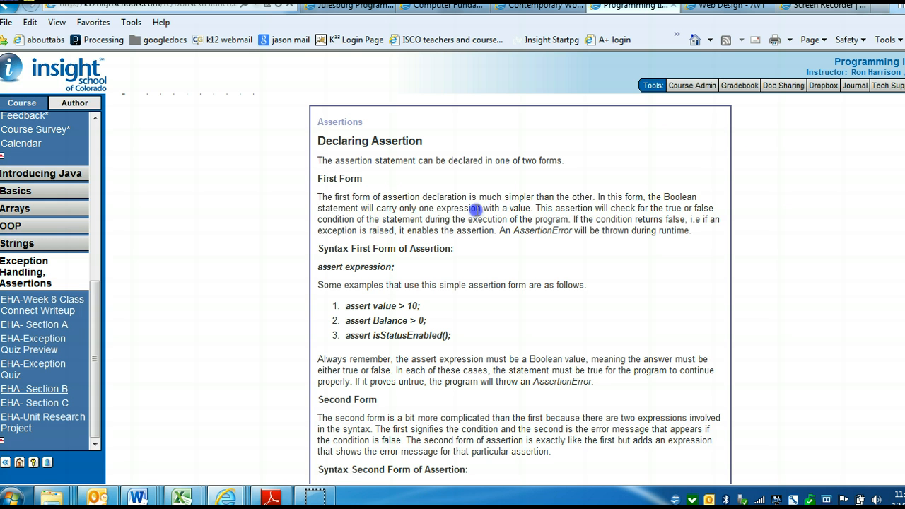
pyautogui.moveTo(337, 197); pyautogui.dragTo(599, 197)
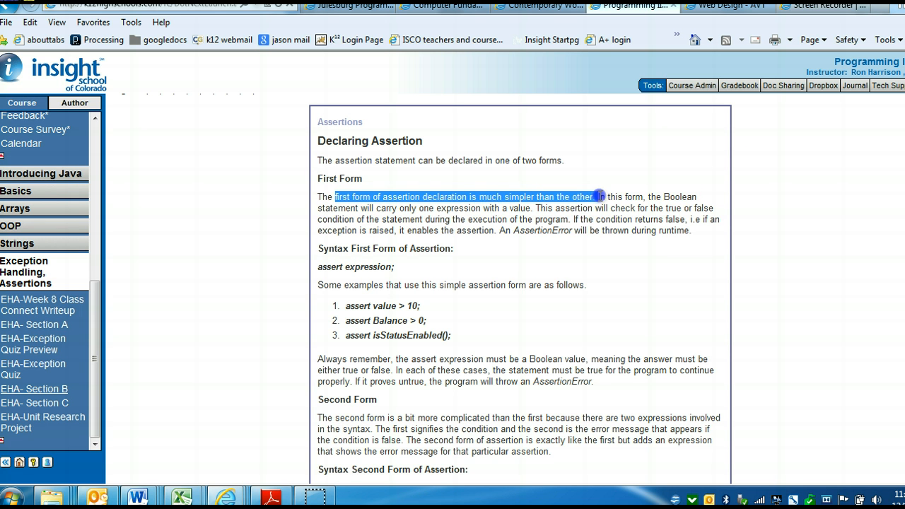
pyautogui.moveTo(650, 197)
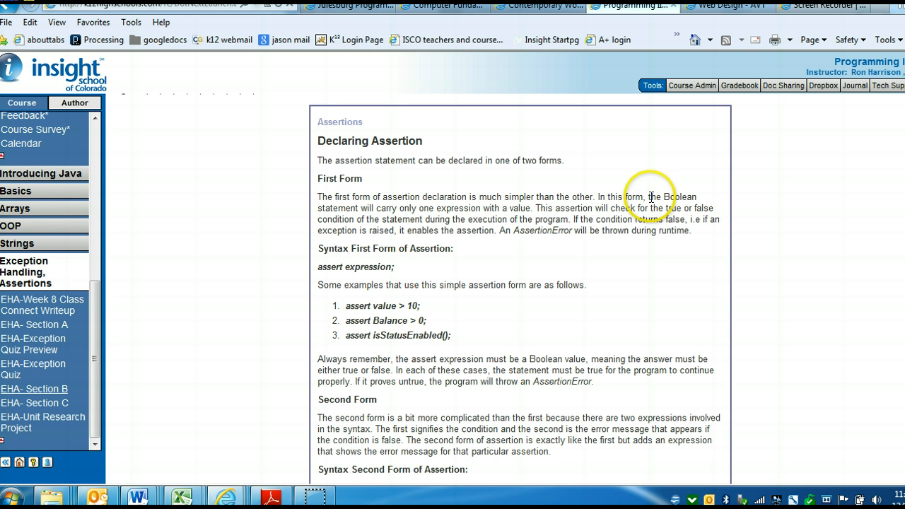
pyautogui.moveTo(665, 197); pyautogui.dragTo(521, 208)
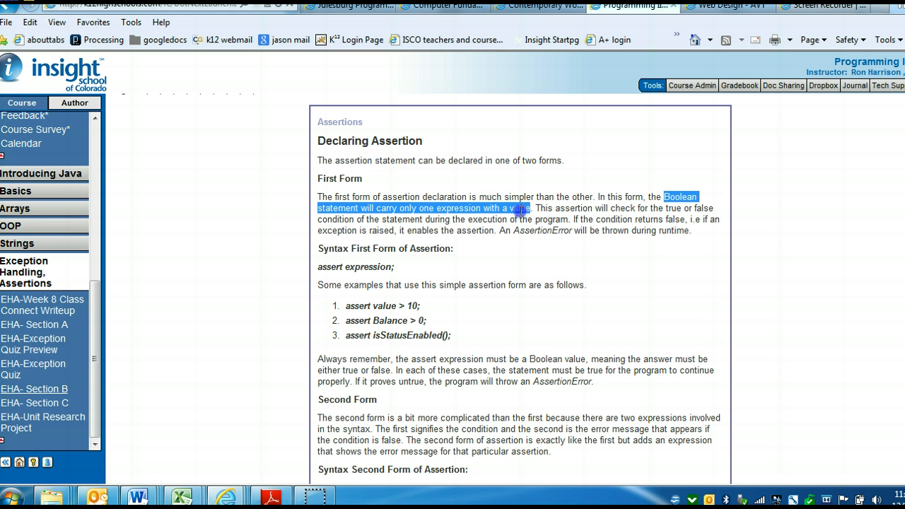
pyautogui.click(523, 212)
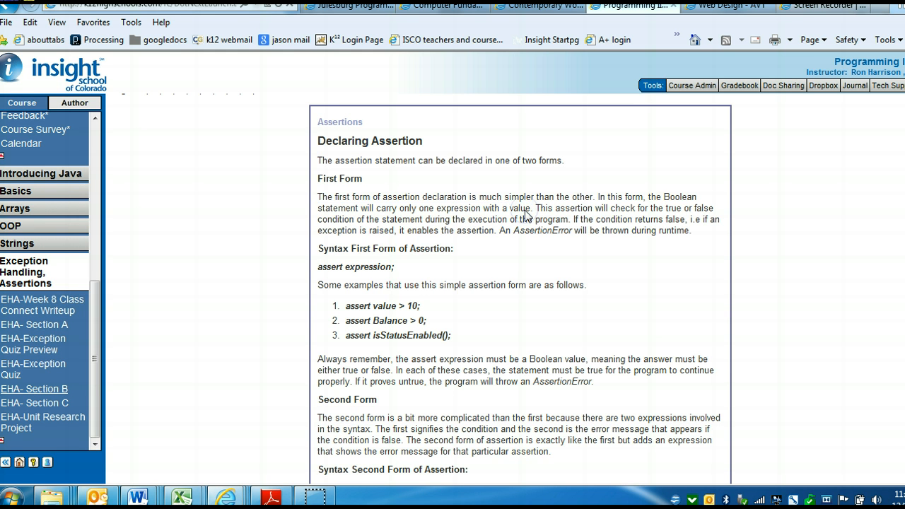
pyautogui.moveTo(527, 212)
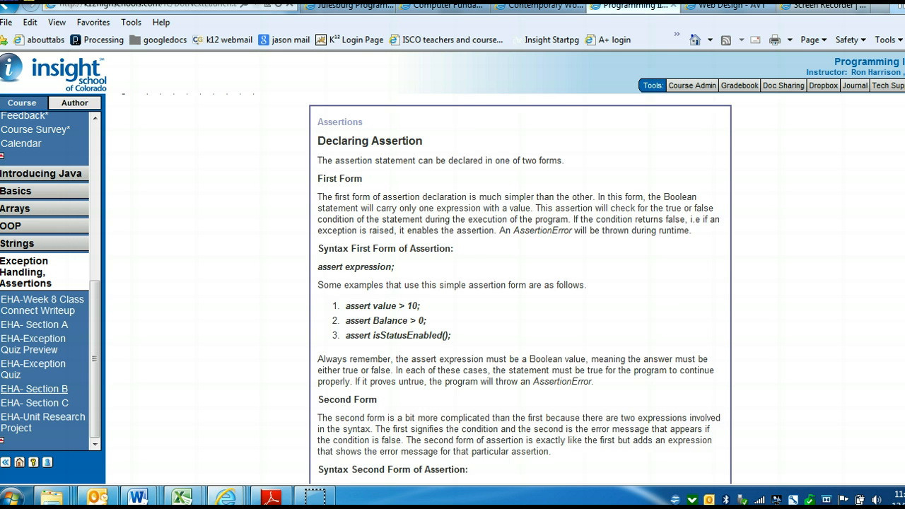
pyautogui.scroll(-3)
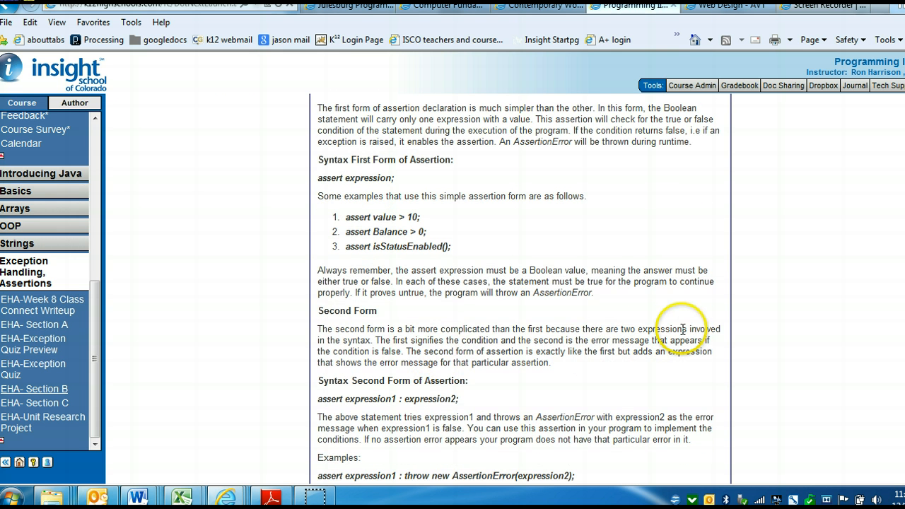
pyautogui.moveTo(511, 329); pyautogui.dragTo(381, 340)
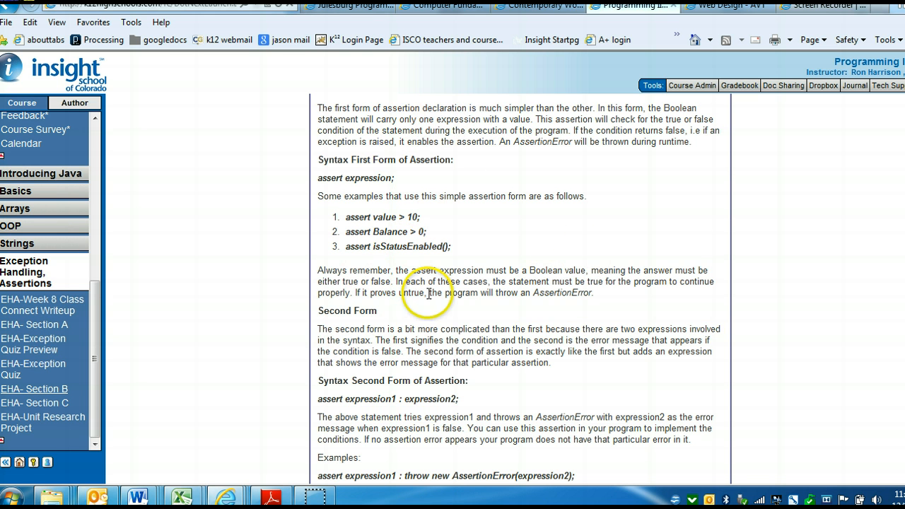
pyautogui.moveTo(564, 255)
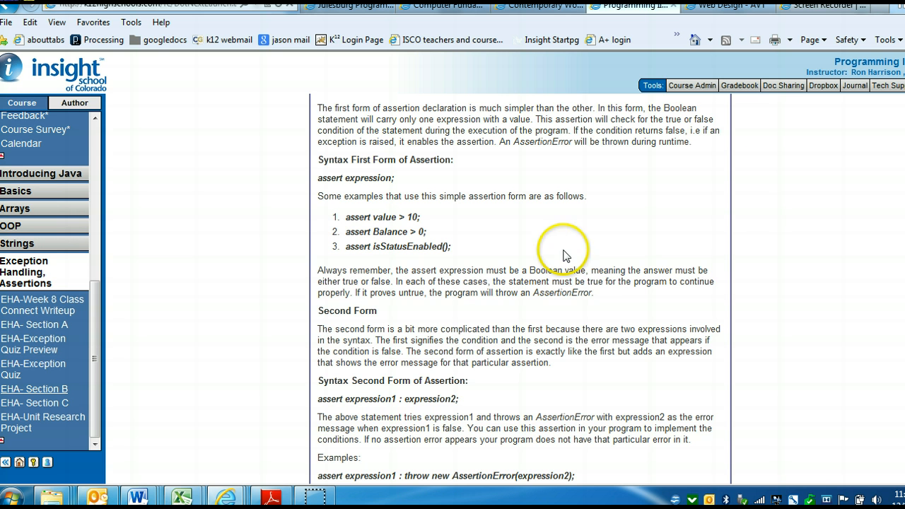
pyautogui.scroll(3)
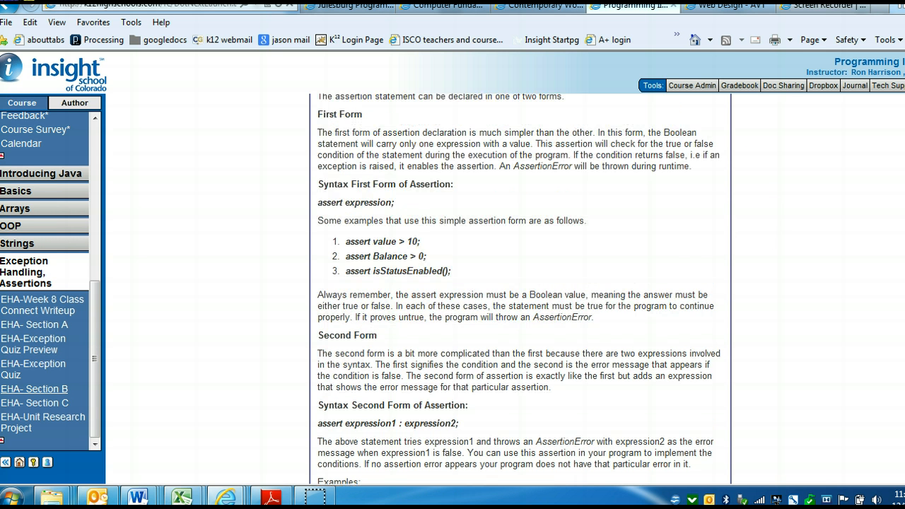
pyautogui.scroll(3)
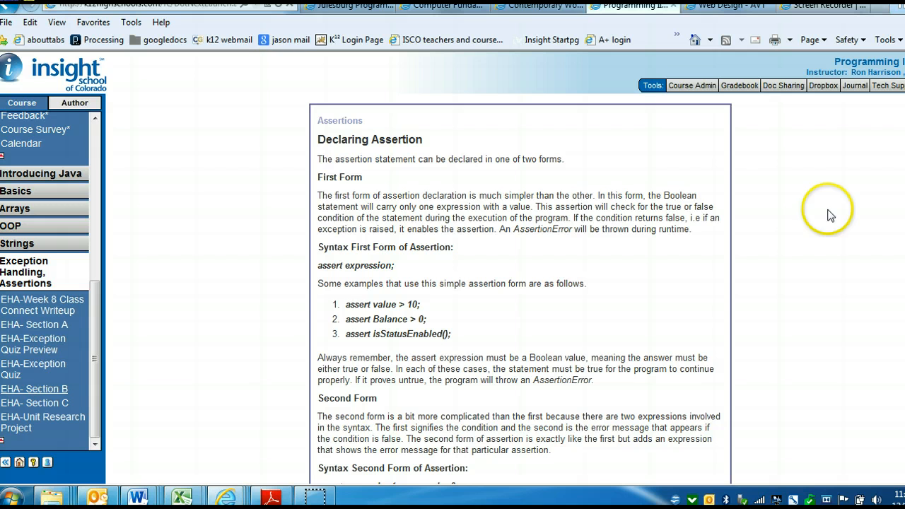
pyautogui.moveTo(46, 296)
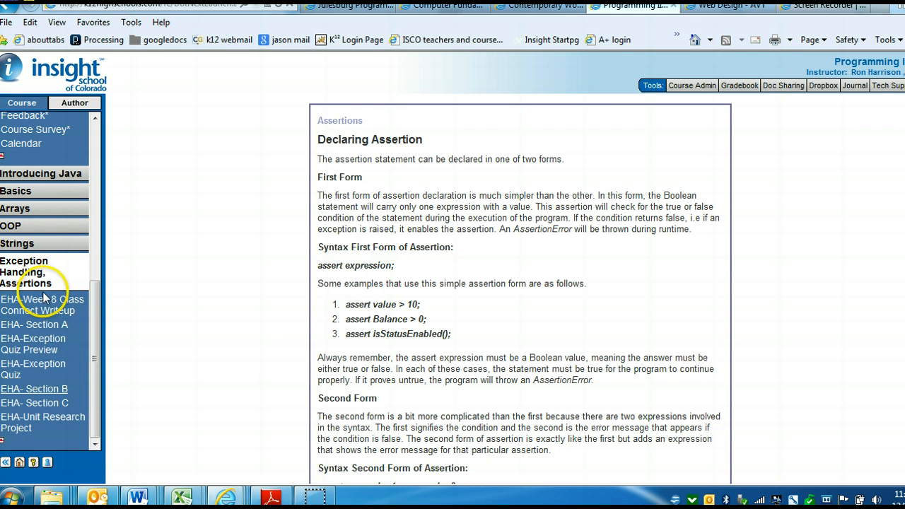
# Step: Return to the Week 8 writeup questions to review the Section C questions
pyautogui.click(43, 305)
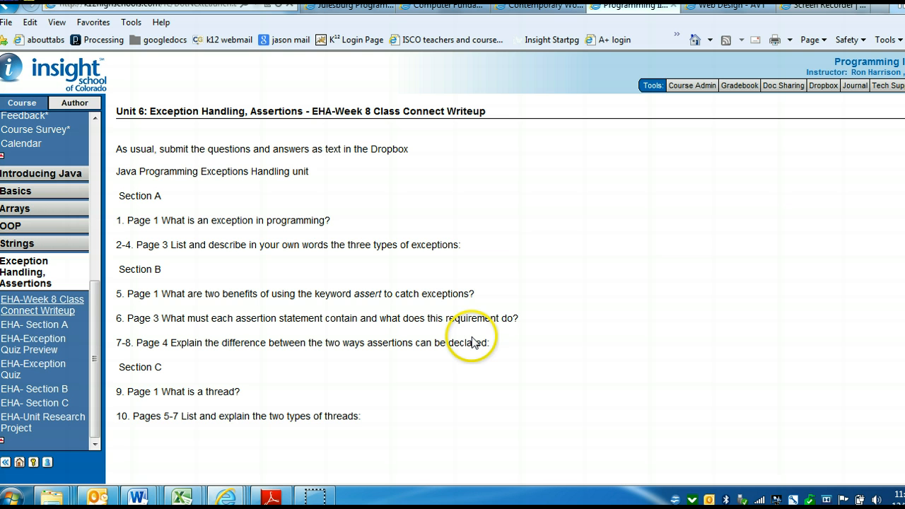
pyautogui.moveTo(173, 339)
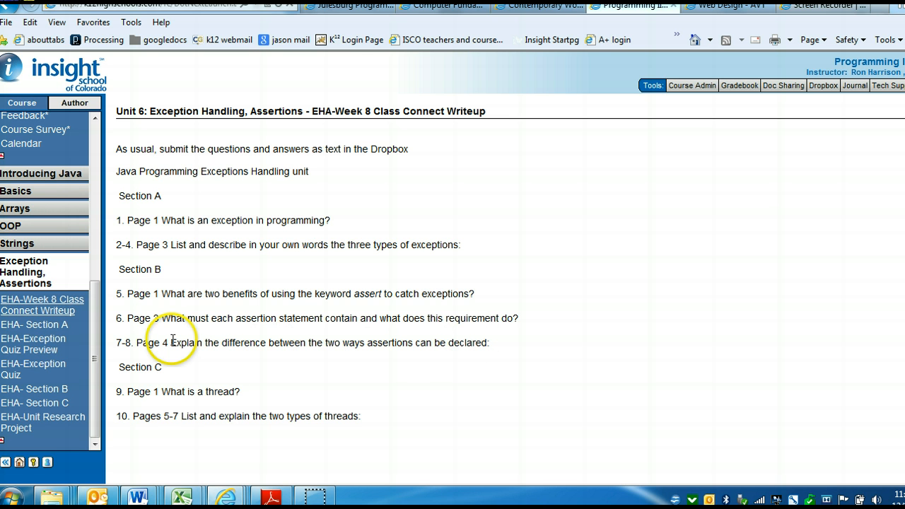
pyautogui.moveTo(161, 393)
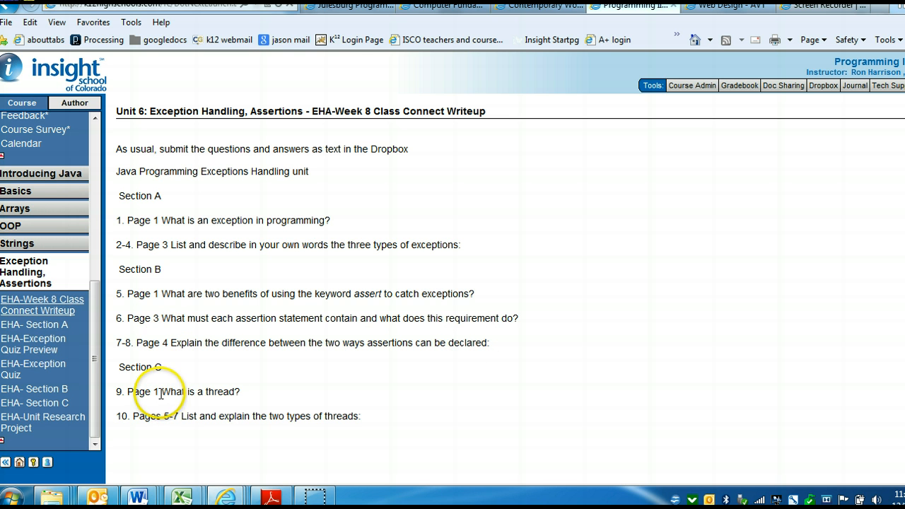
pyautogui.moveTo(56, 385)
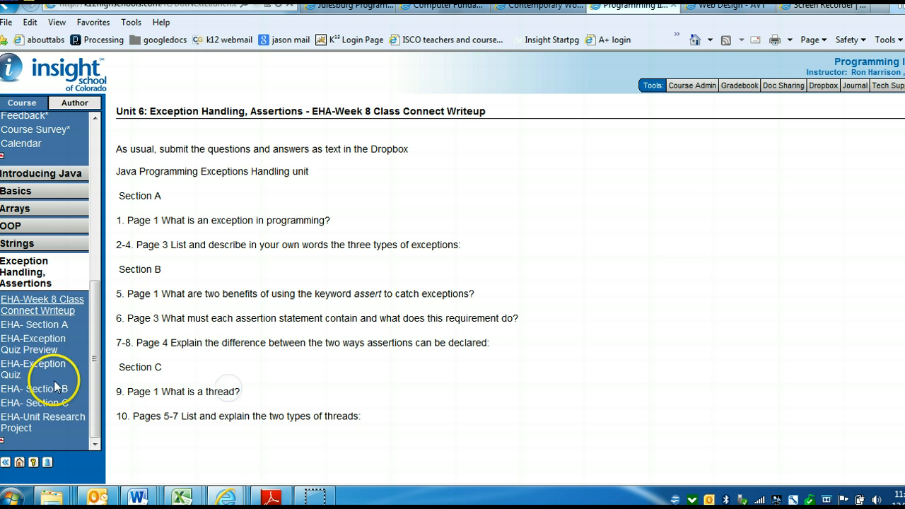
# Step: Open Section C's Threads introduction, highlight the thread definition, and scroll through the page
pyautogui.click(37, 403)
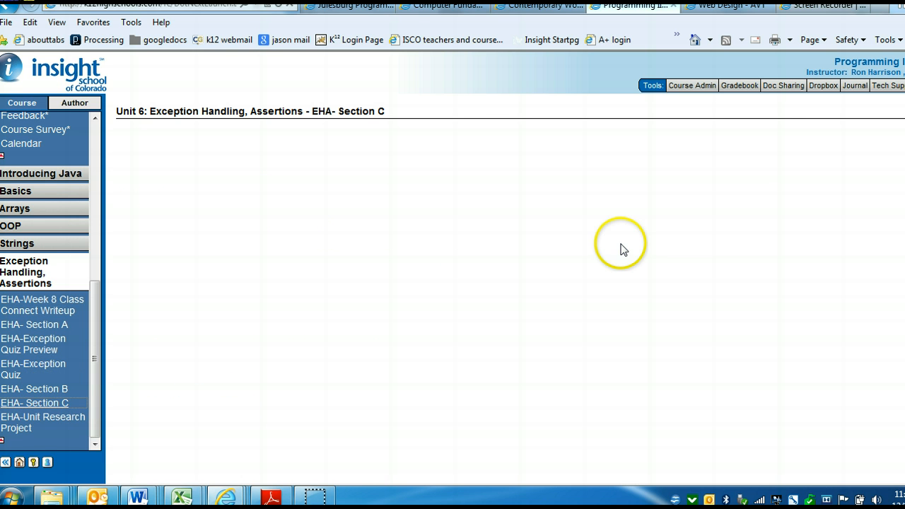
pyautogui.click(34, 403)
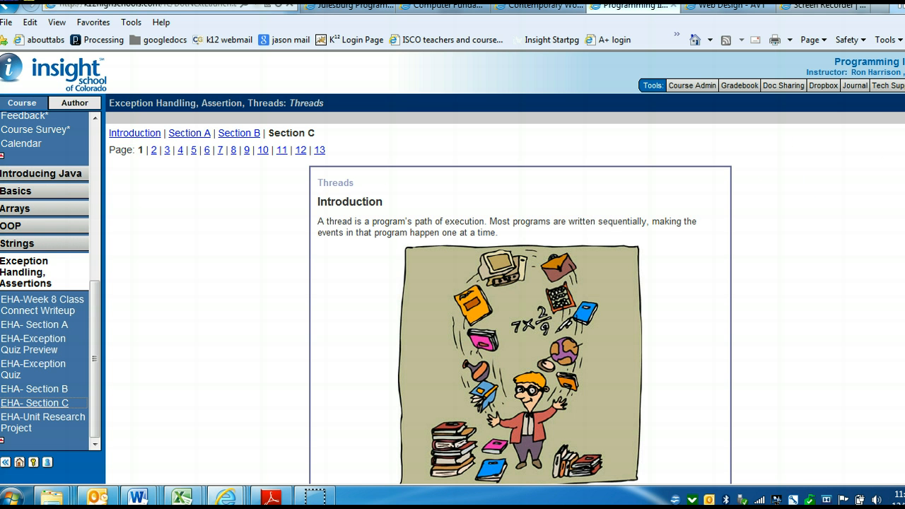
pyautogui.scroll(-3)
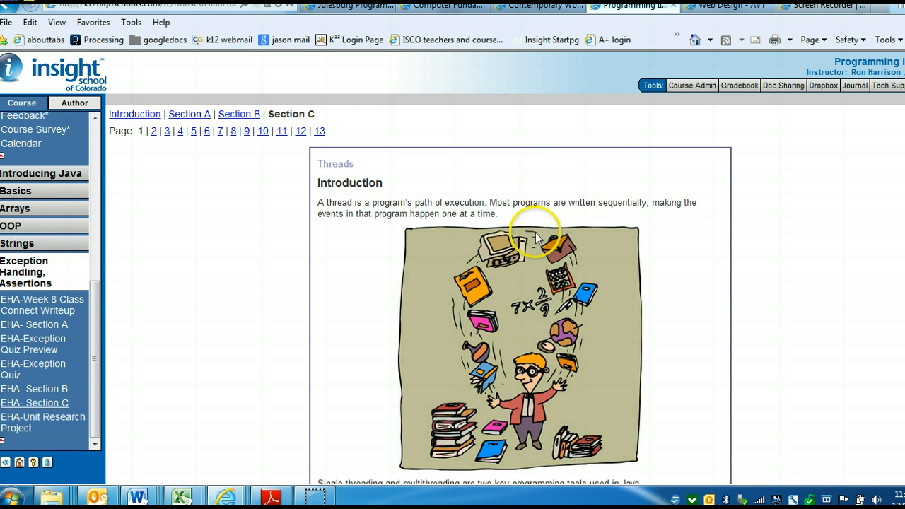
pyautogui.moveTo(373, 202); pyautogui.dragTo(483, 202)
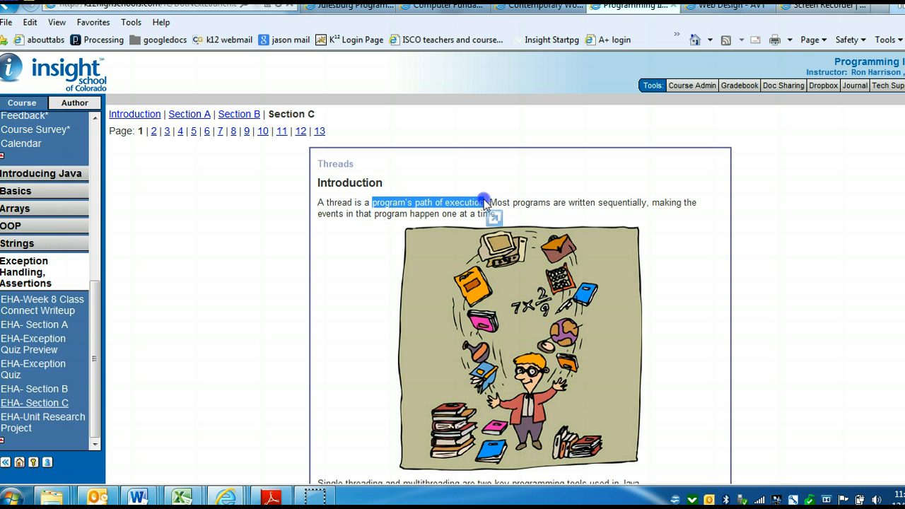
pyautogui.doubleClick(531, 202)
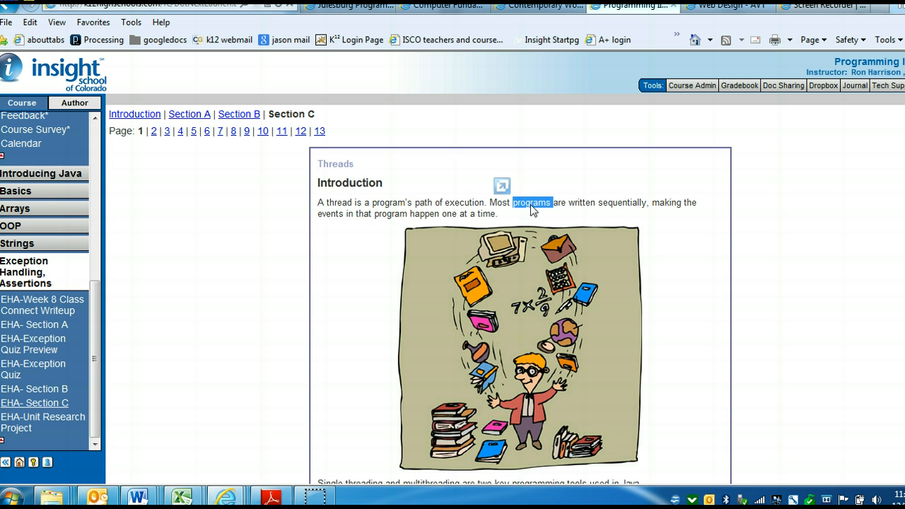
pyautogui.moveTo(378, 203)
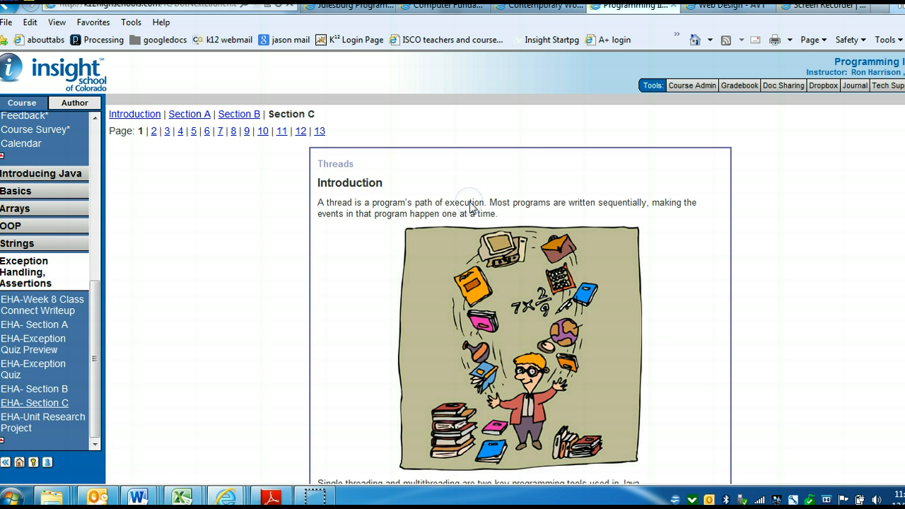
pyautogui.moveTo(445, 352)
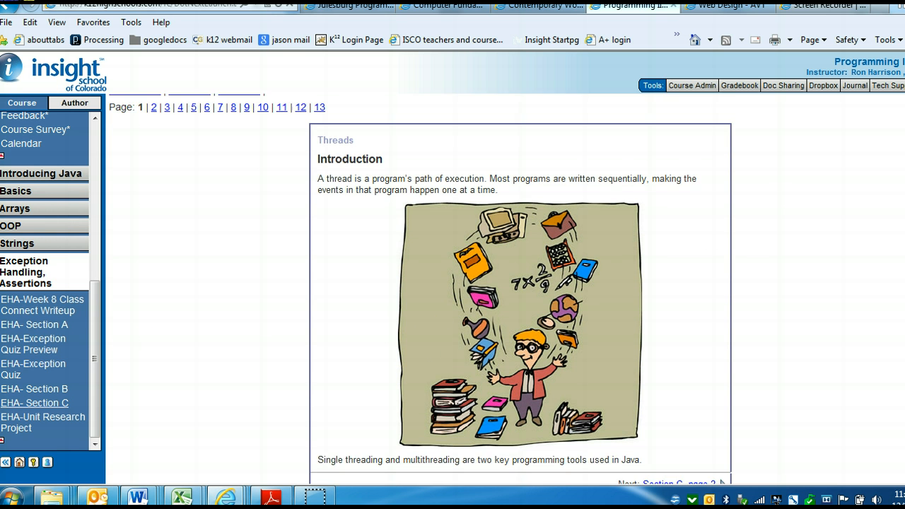
pyautogui.scroll(-3)
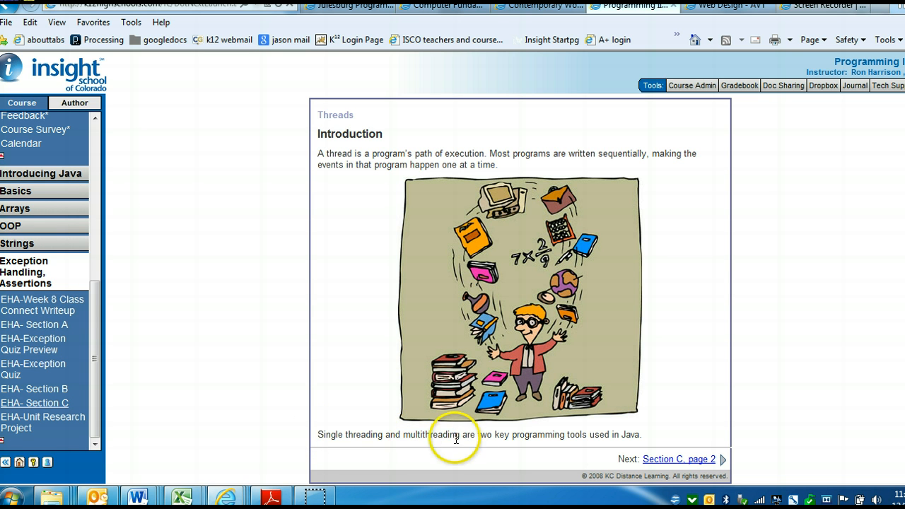
pyautogui.moveTo(678, 459)
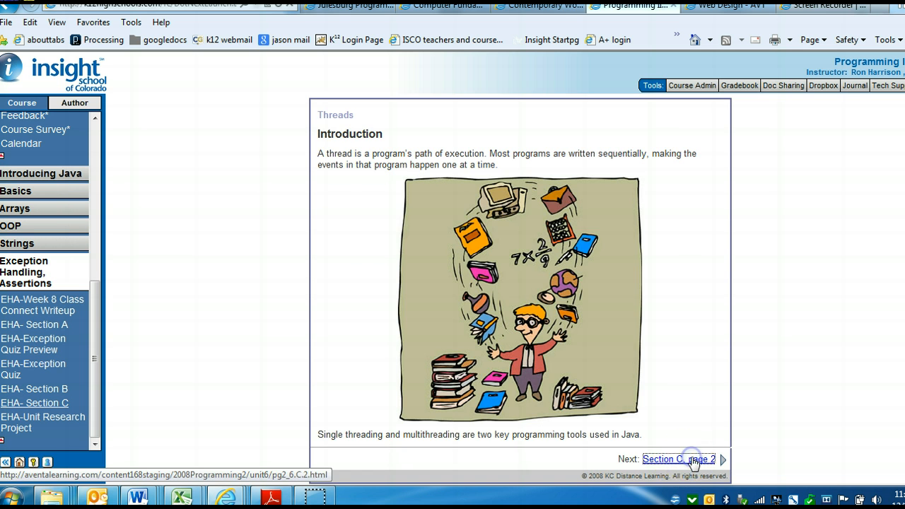
# Step: View Section C pages 2 and 3, then return to the Week 8 writeup questions
pyautogui.click(678, 459)
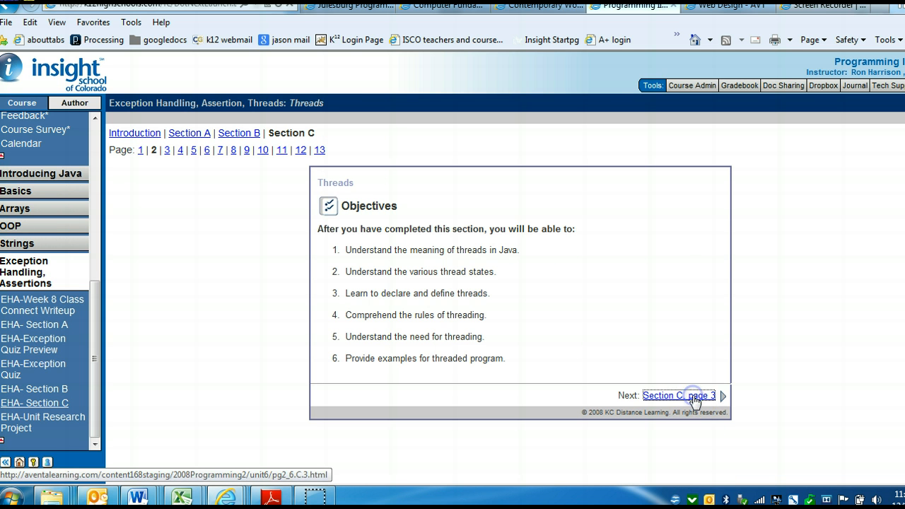
pyautogui.click(678, 395)
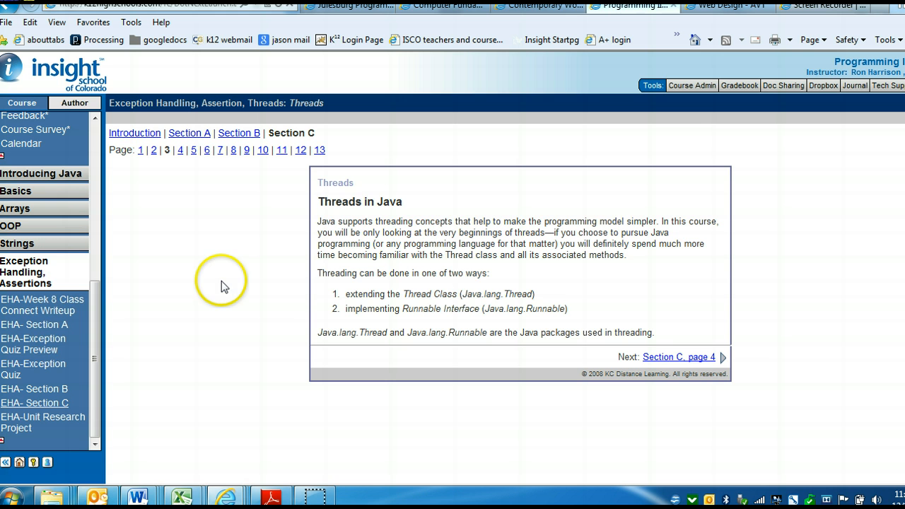
pyautogui.moveTo(281, 295)
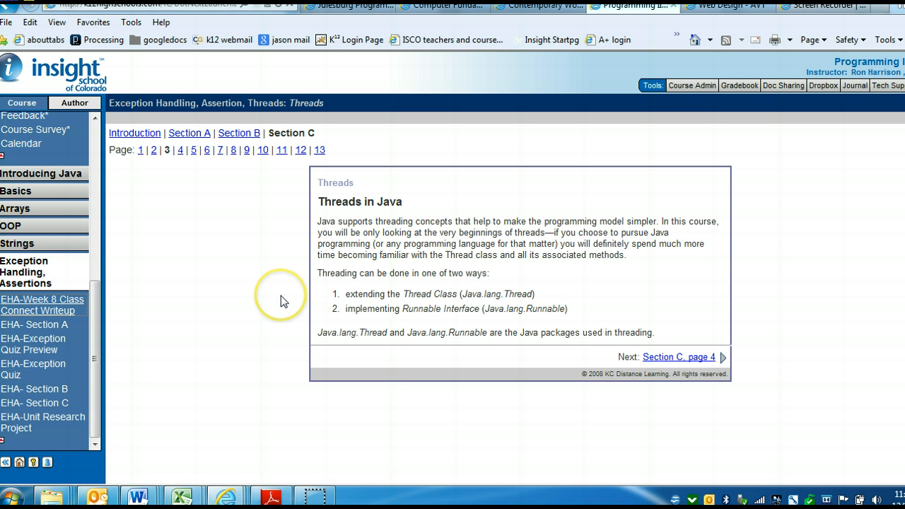
pyautogui.click(43, 305)
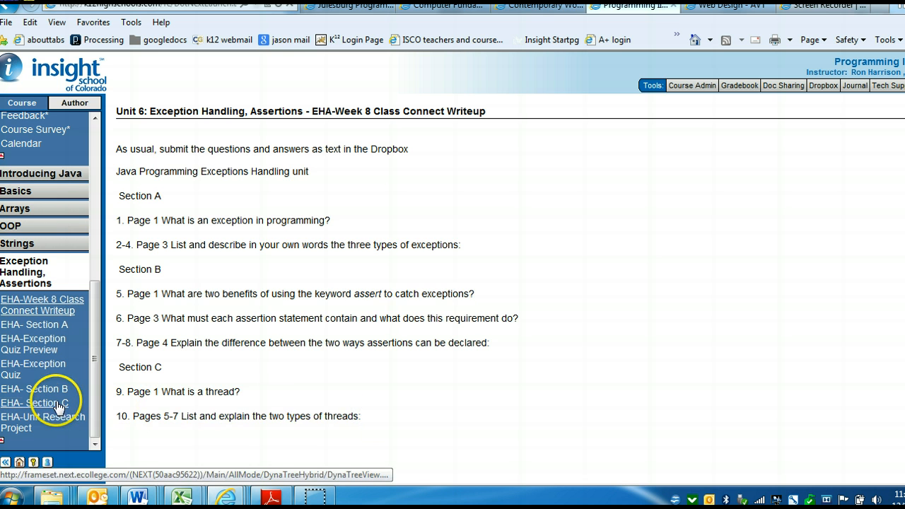
# Step: Open Section C and view pages 5 and 6, ending on page 7, Multithreading Support in Java
pyautogui.click(34, 402)
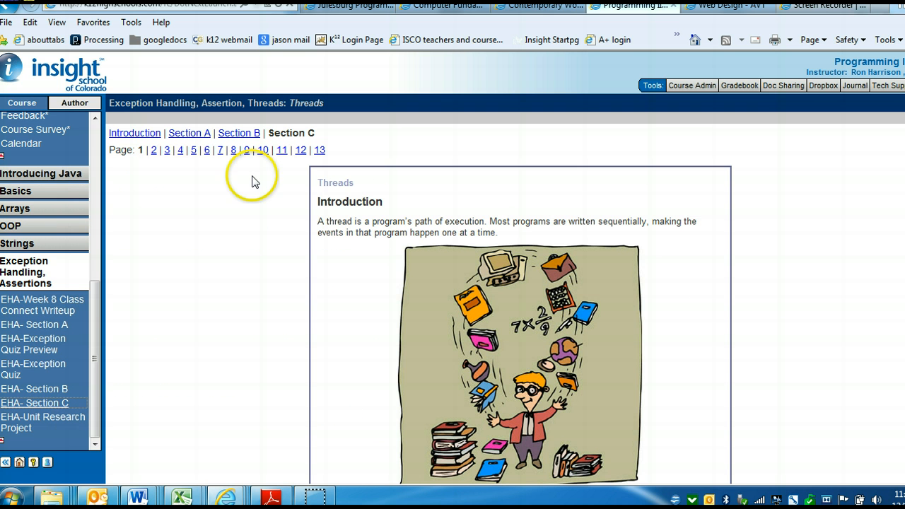
pyautogui.click(193, 150)
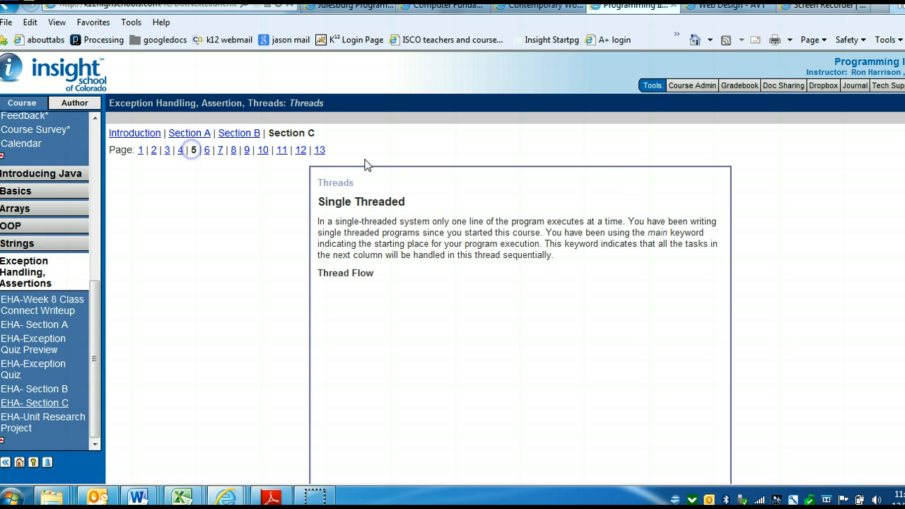
pyautogui.scroll(-3)
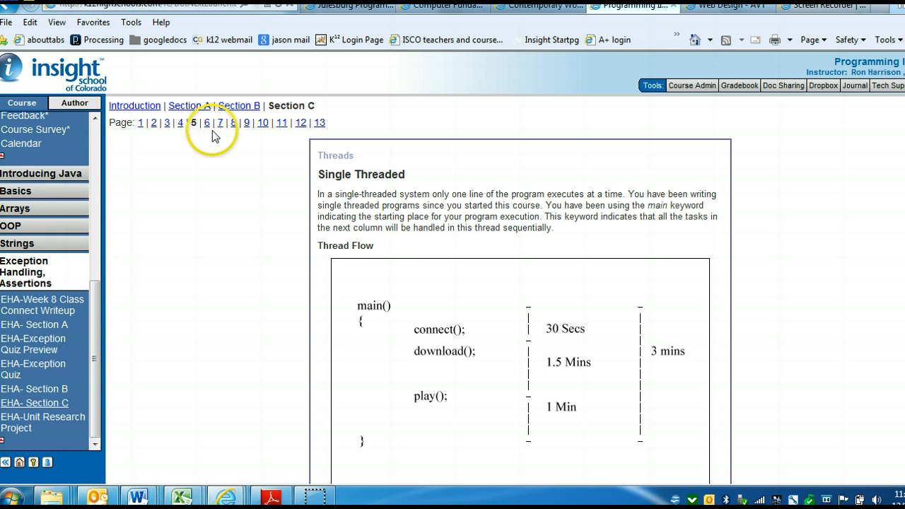
pyautogui.click(206, 123)
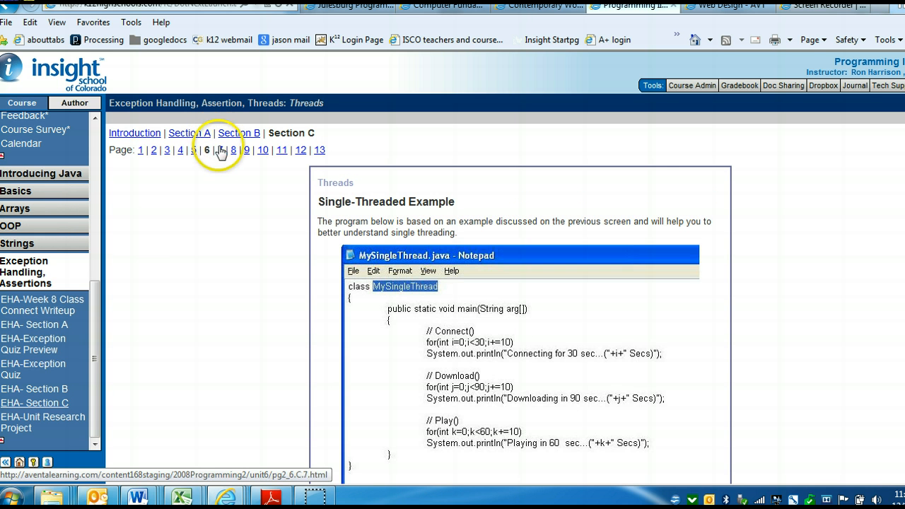
pyautogui.click(220, 150)
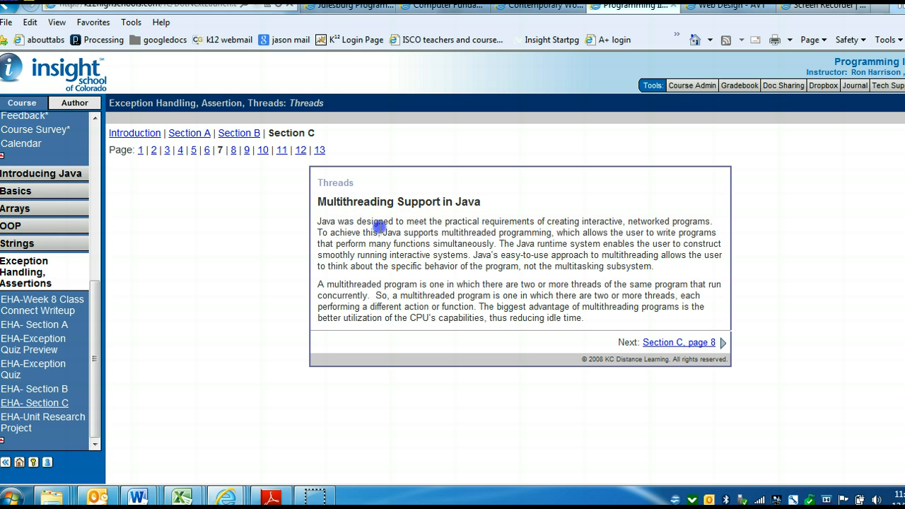
pyautogui.moveTo(546, 266)
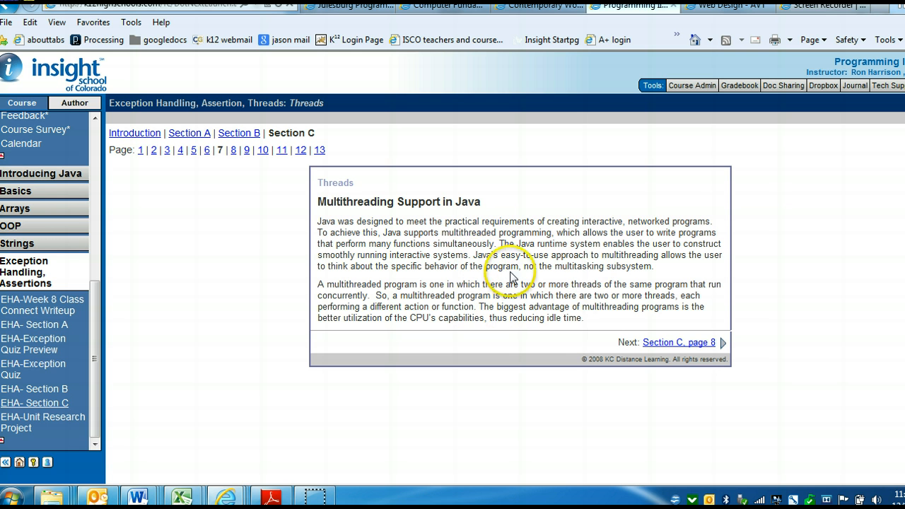
pyautogui.moveTo(507, 286)
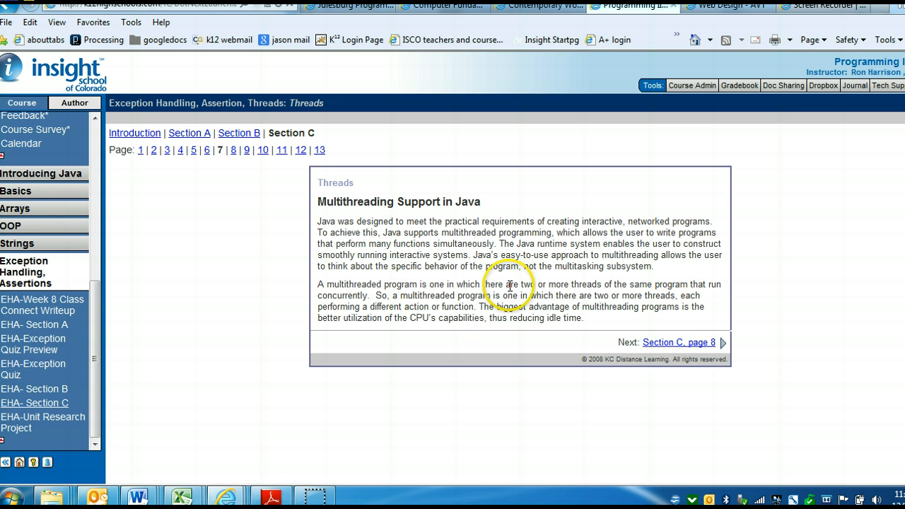
pyautogui.moveTo(506, 283); pyautogui.dragTo(420, 295)
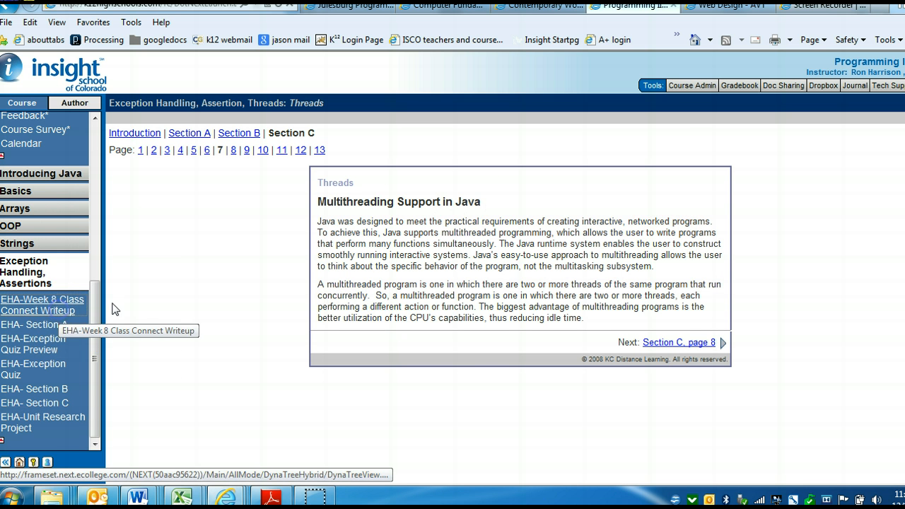
# Step: Return to the EHA-Week 8 Class Connect Writeup questions for Sections A, B and C
pyautogui.click(42, 304)
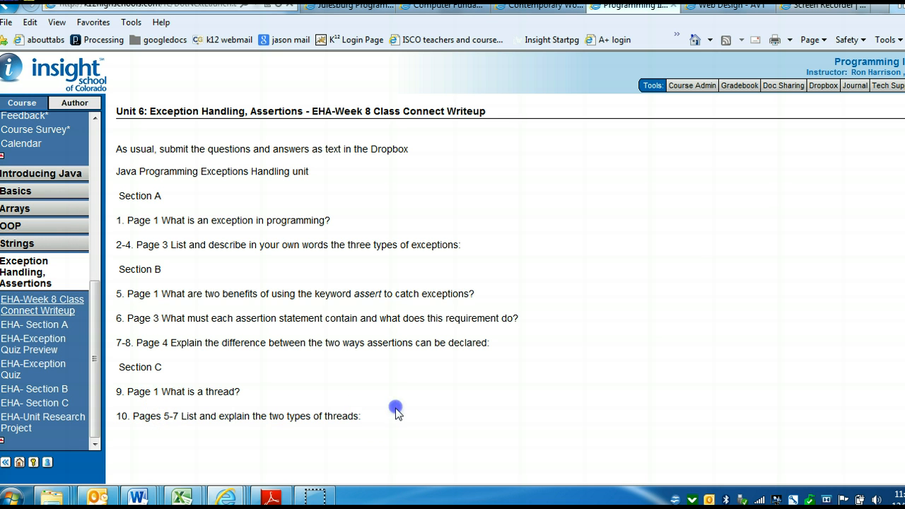
pyautogui.moveTo(322, 188)
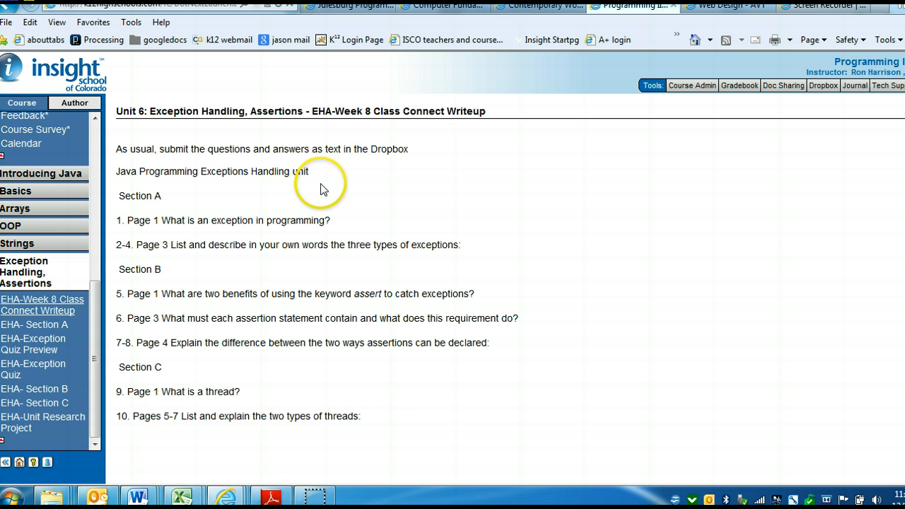
pyautogui.moveTo(322, 188)
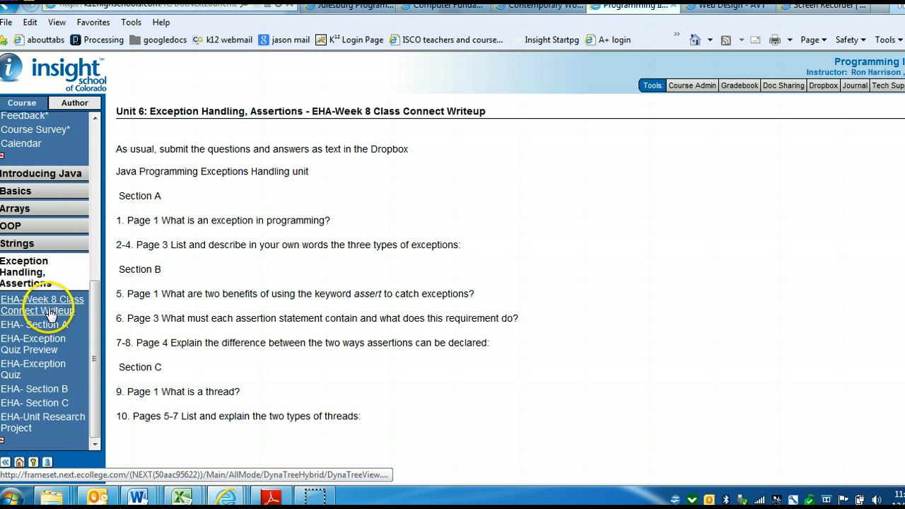
pyautogui.moveTo(60, 349)
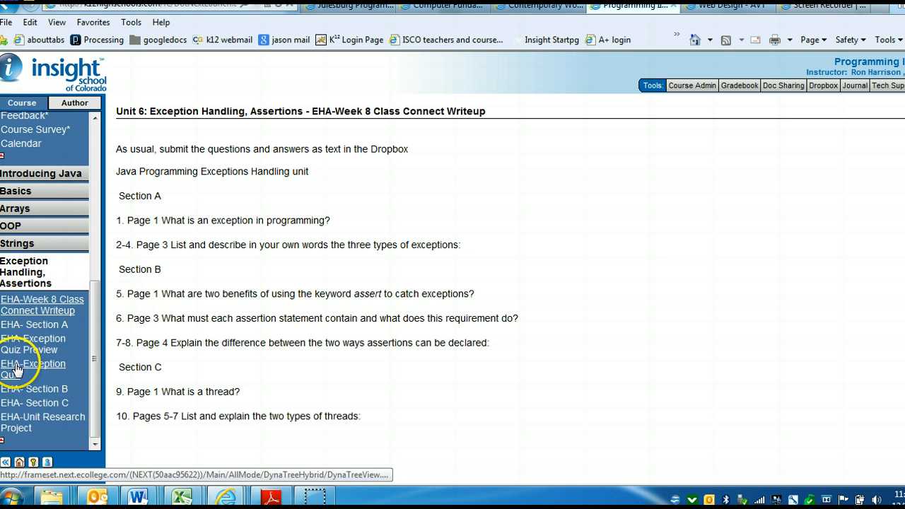
pyautogui.moveTo(32, 422)
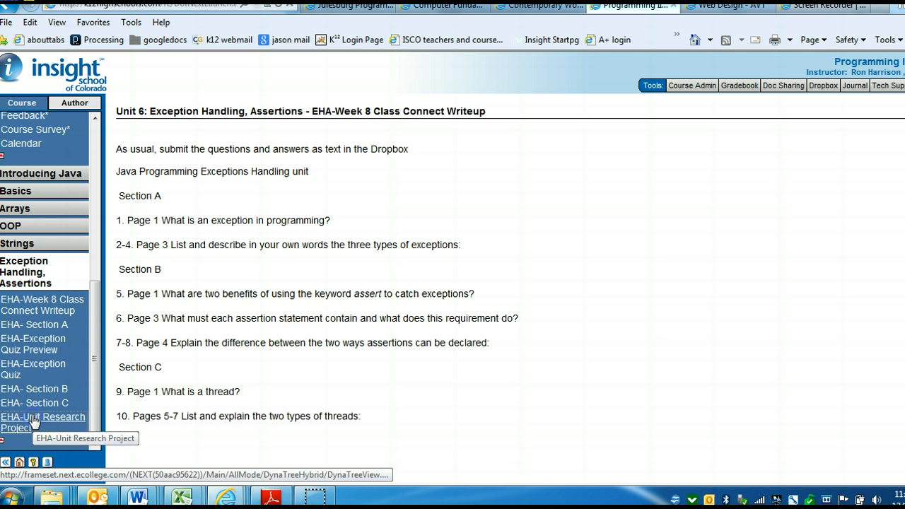
# Step: Open the EHA-Unit Research Project item, which says its content is not yet completed
pyautogui.click(43, 422)
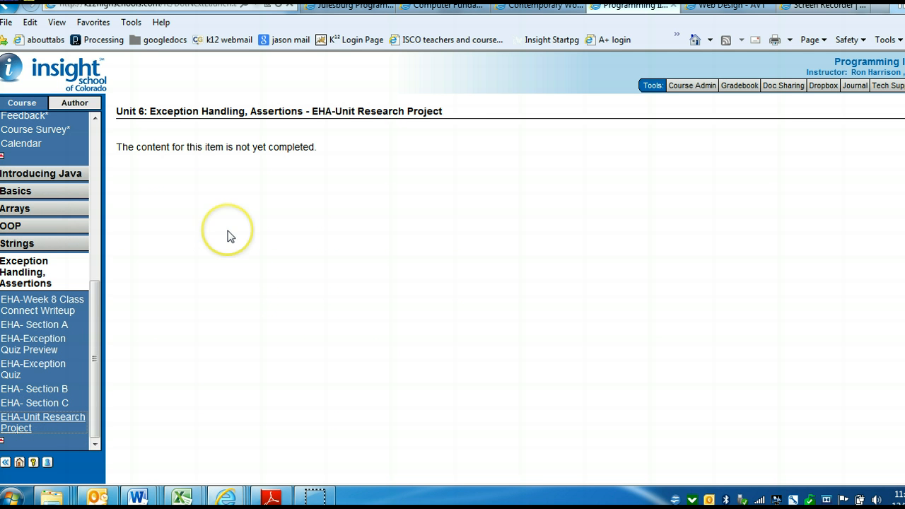
pyautogui.moveTo(229, 236)
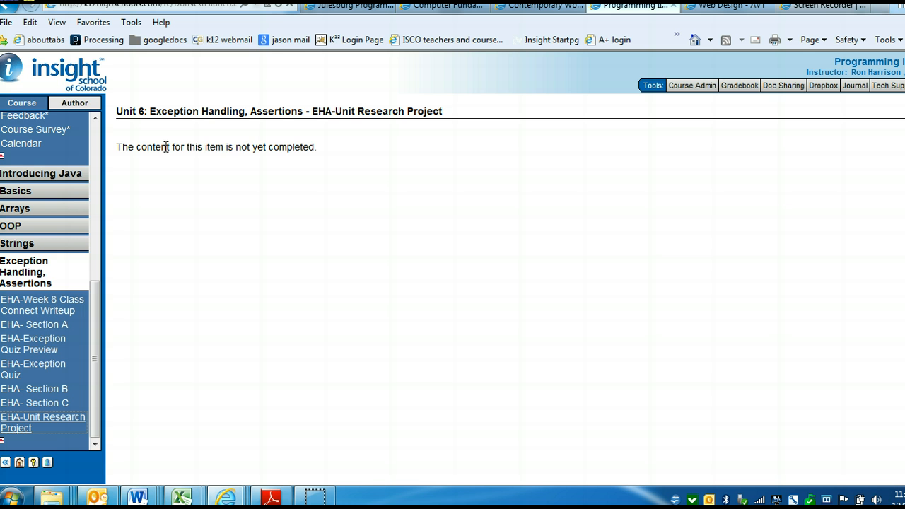
pyautogui.moveTo(361, 138)
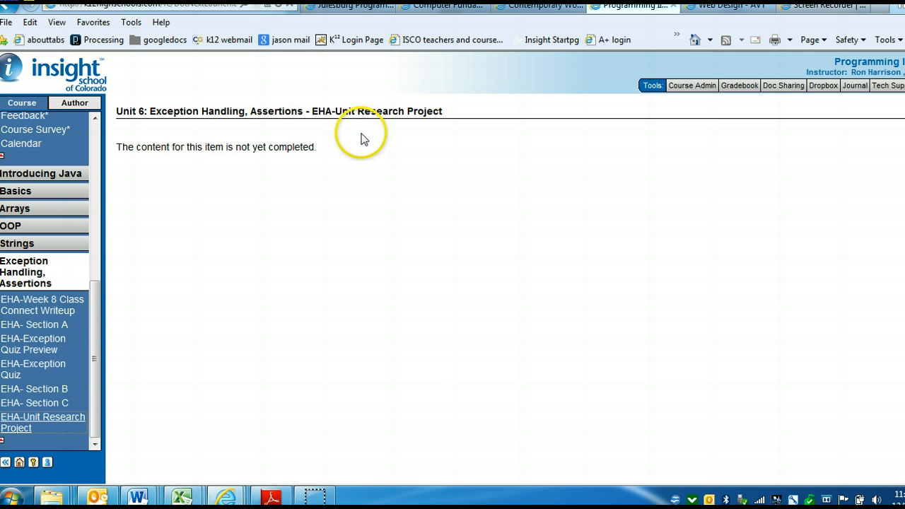